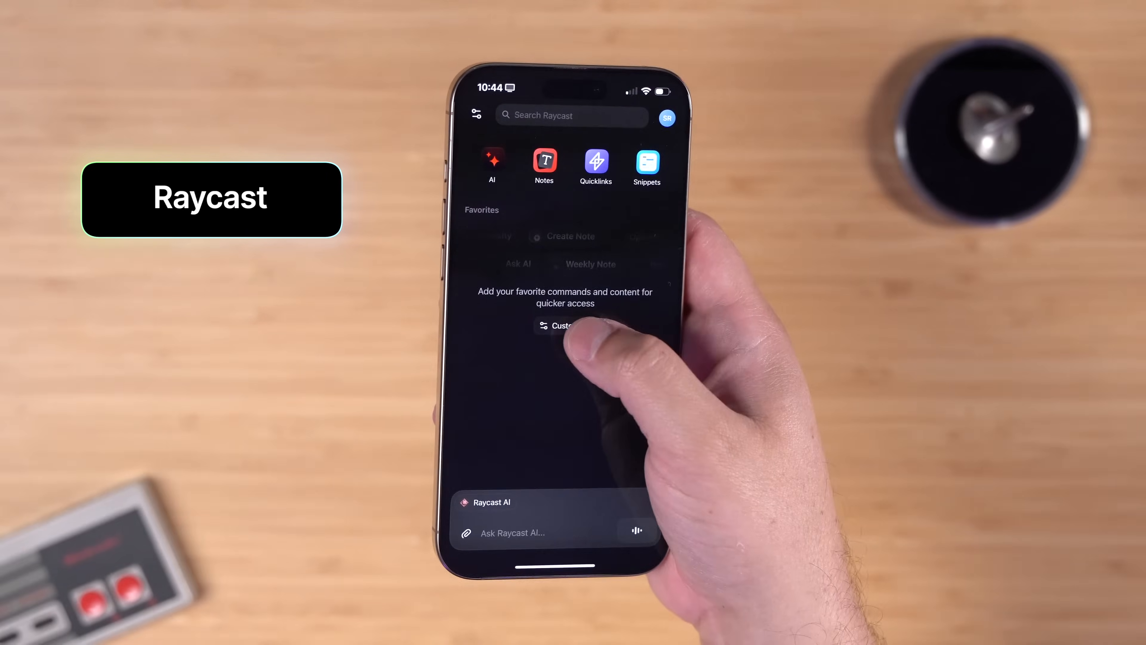
# Review the editable home favourites, then show the AI preset list (ChatGPT, Claude, Gemini, Perplexity).
pyautogui.click(564, 325)
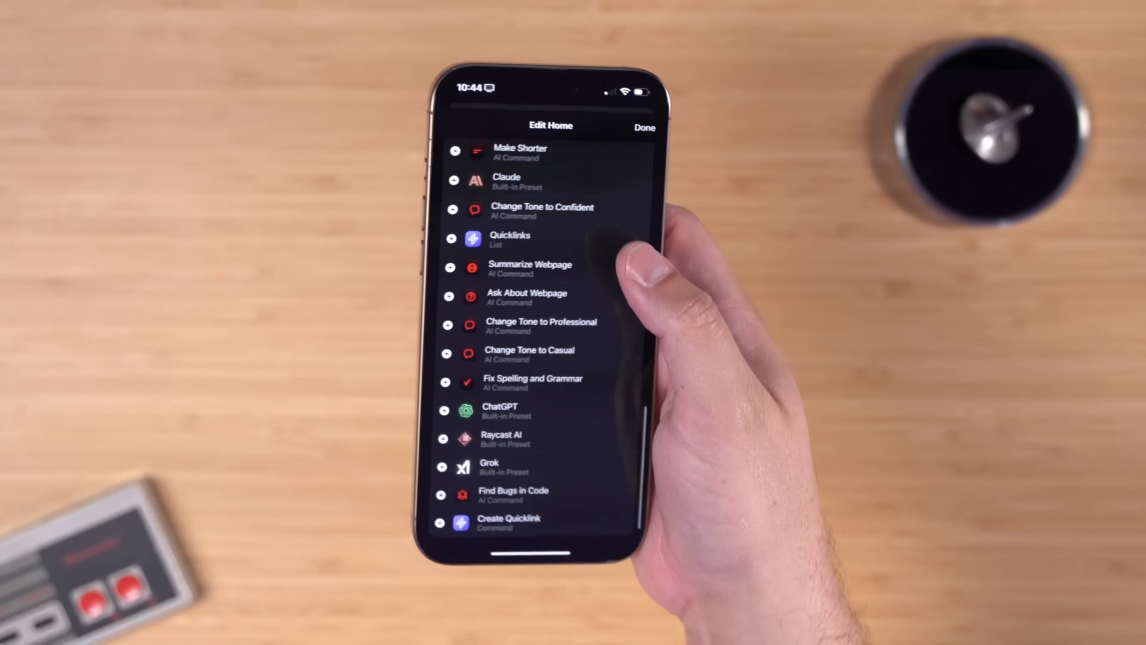
pyautogui.click(644, 127)
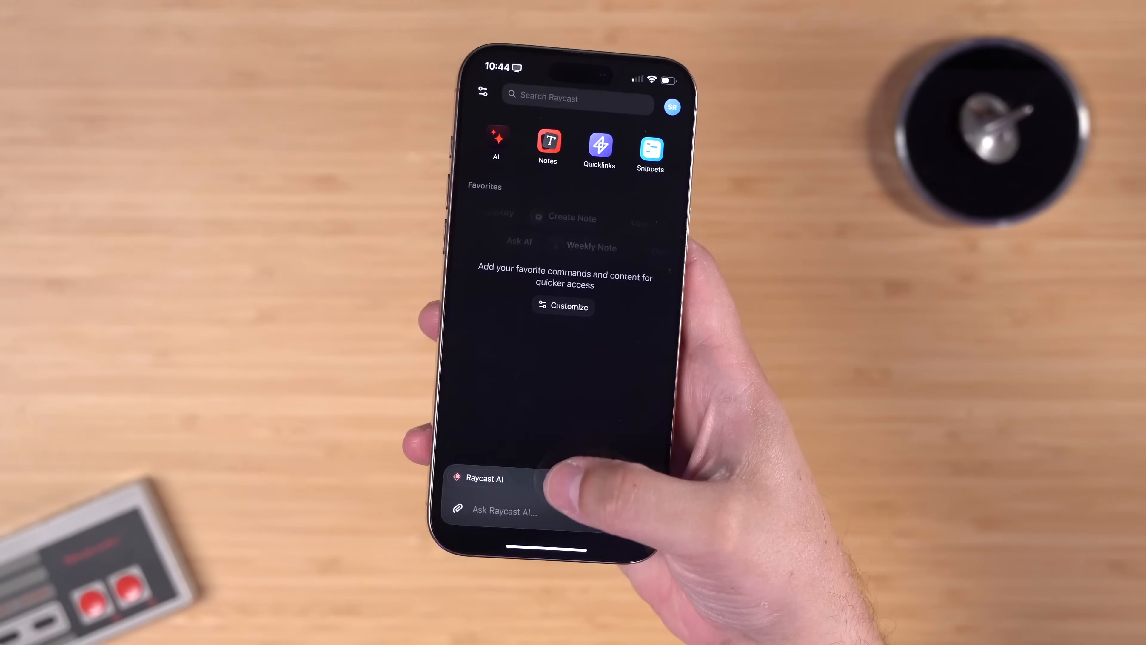
pyautogui.click(482, 478)
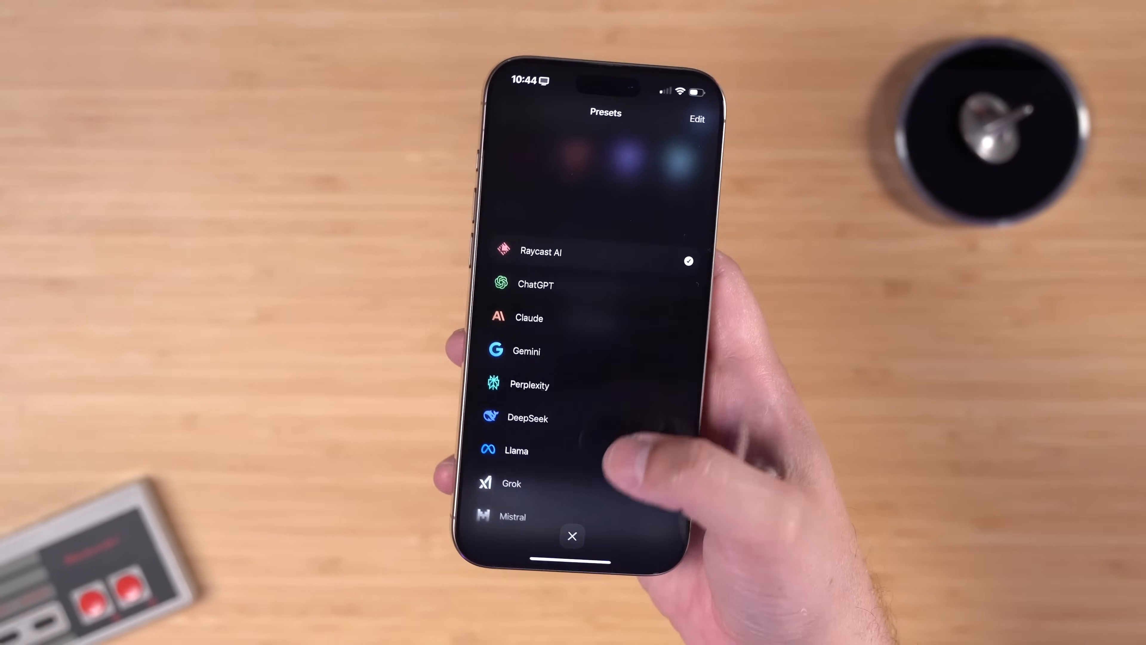
pyautogui.click(572, 536)
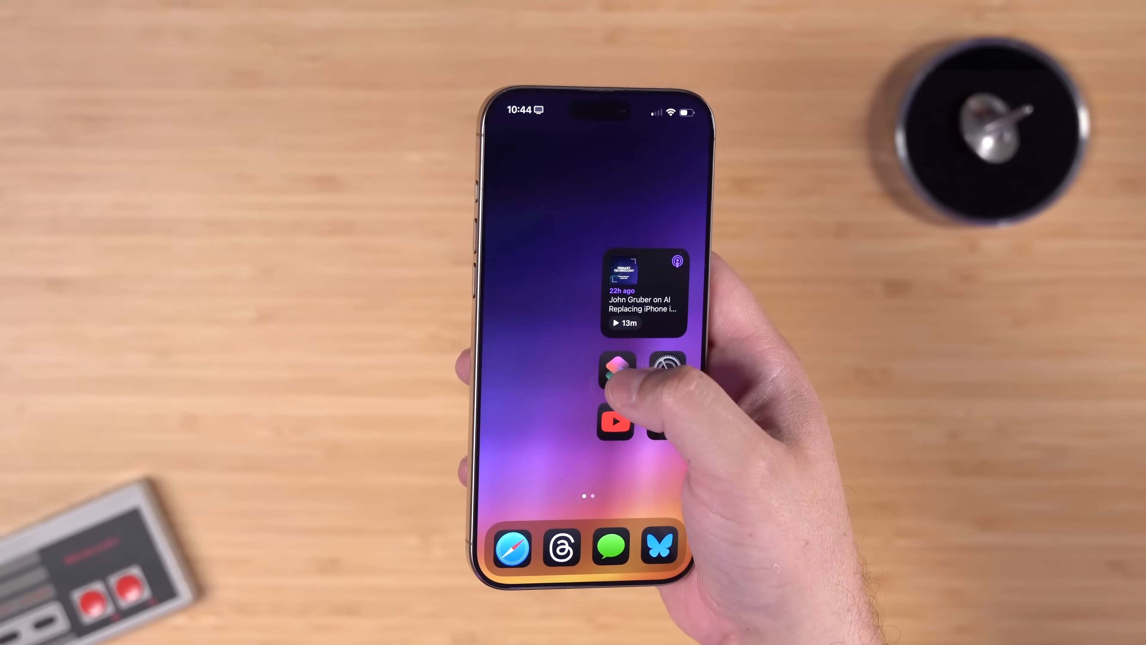
# Add a Raycast Ask AI action in Shortcuts and browse its model list for Claude 3.5 Haiku.
pyautogui.click(616, 364)
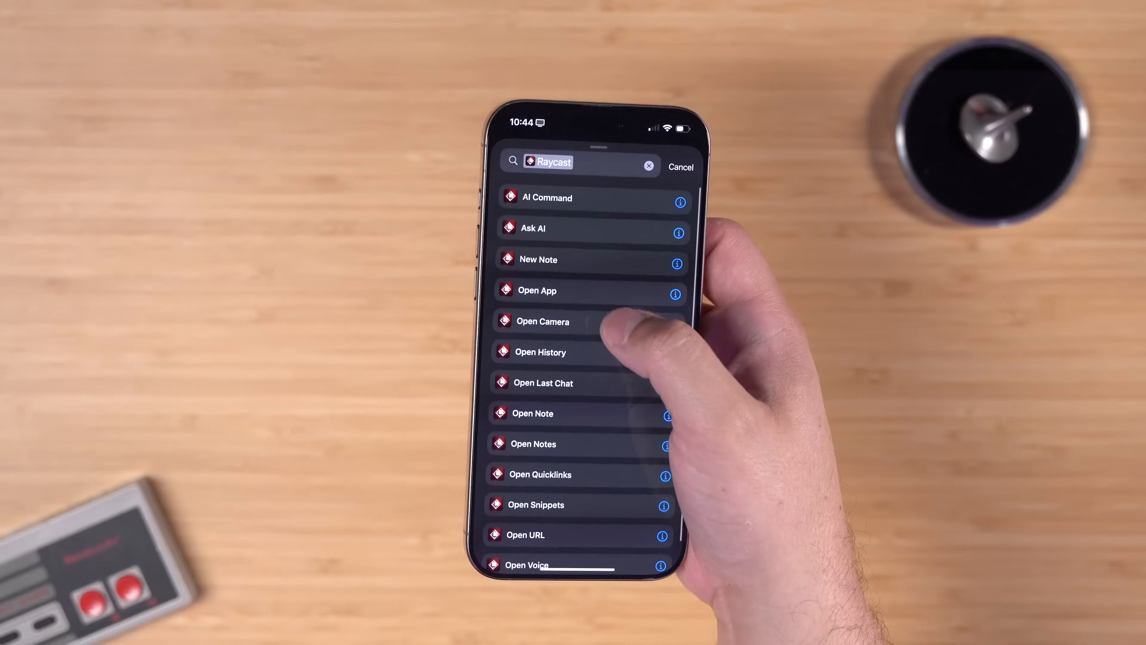
pyautogui.click(533, 228)
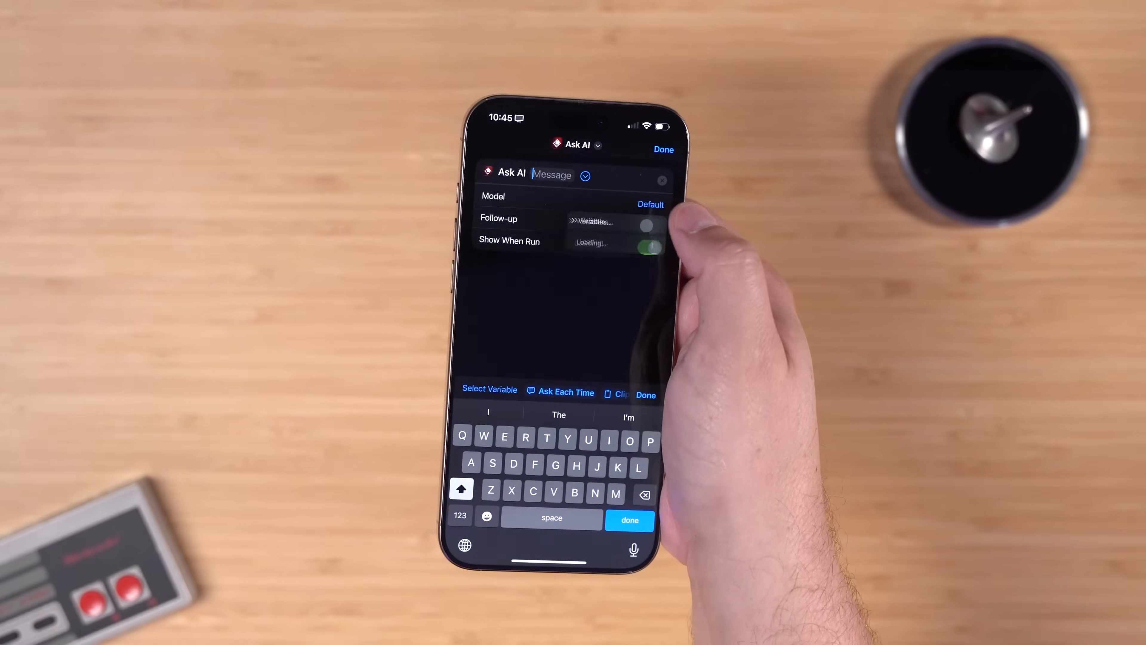
pyautogui.click(650, 205)
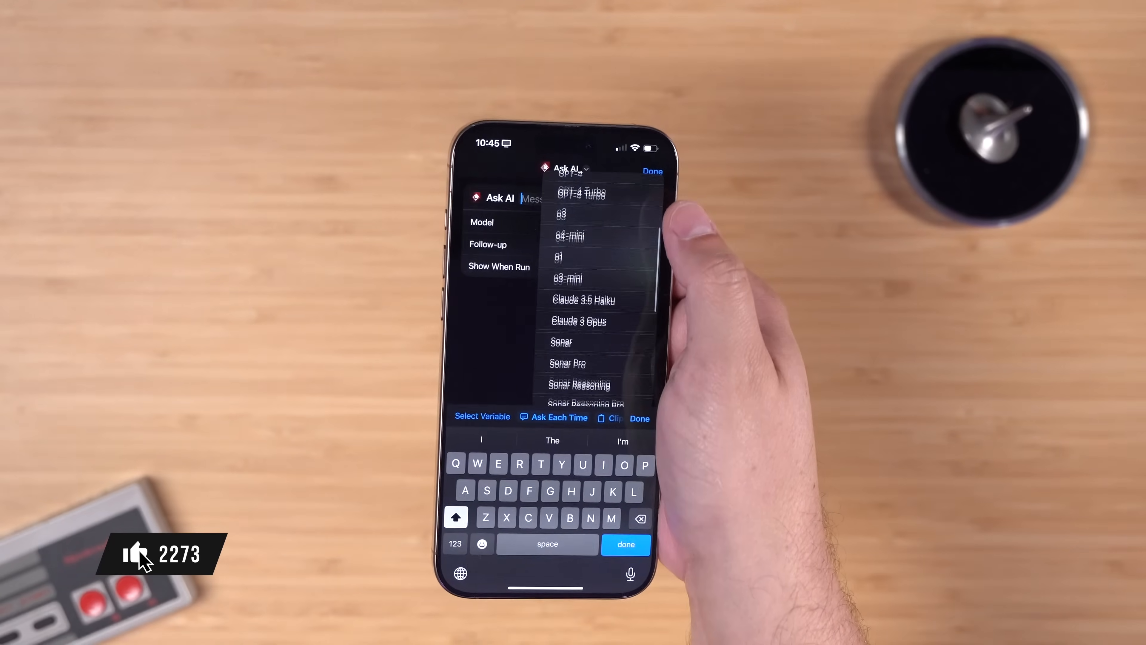
pyautogui.scroll(-3)
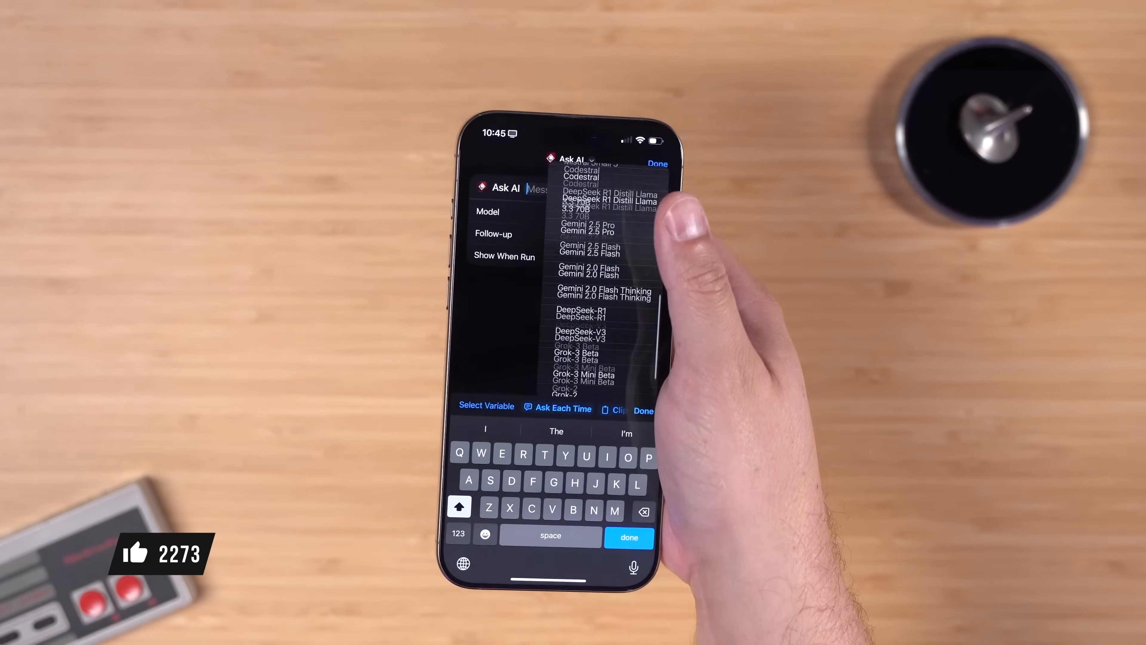
pyautogui.scroll(3)
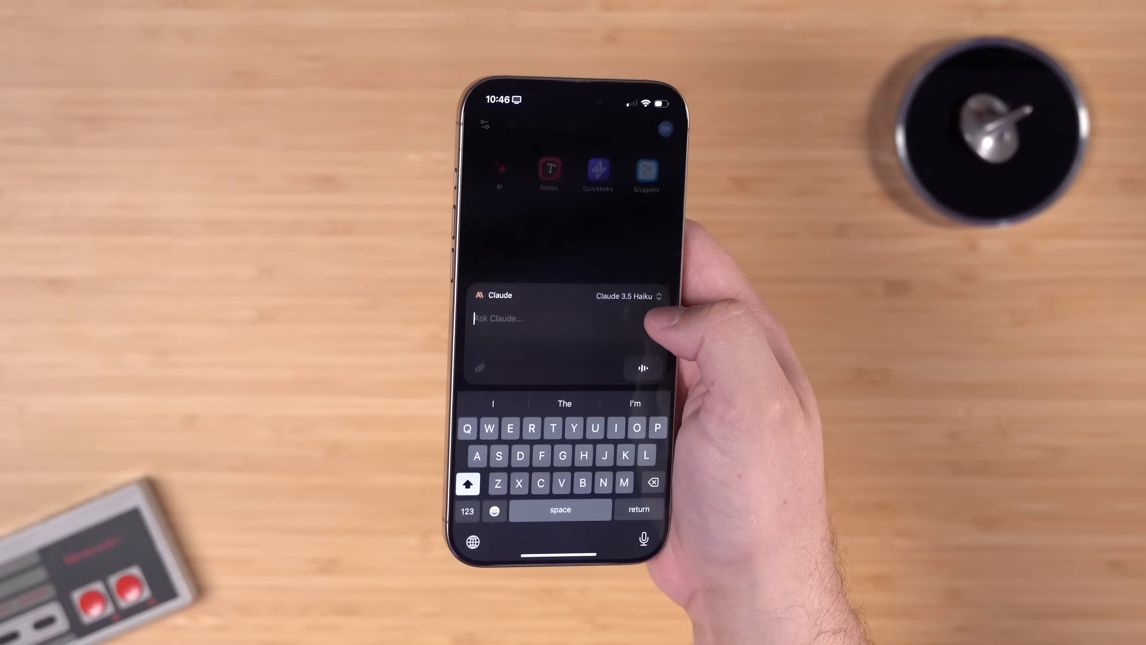
pyautogui.click(625, 296)
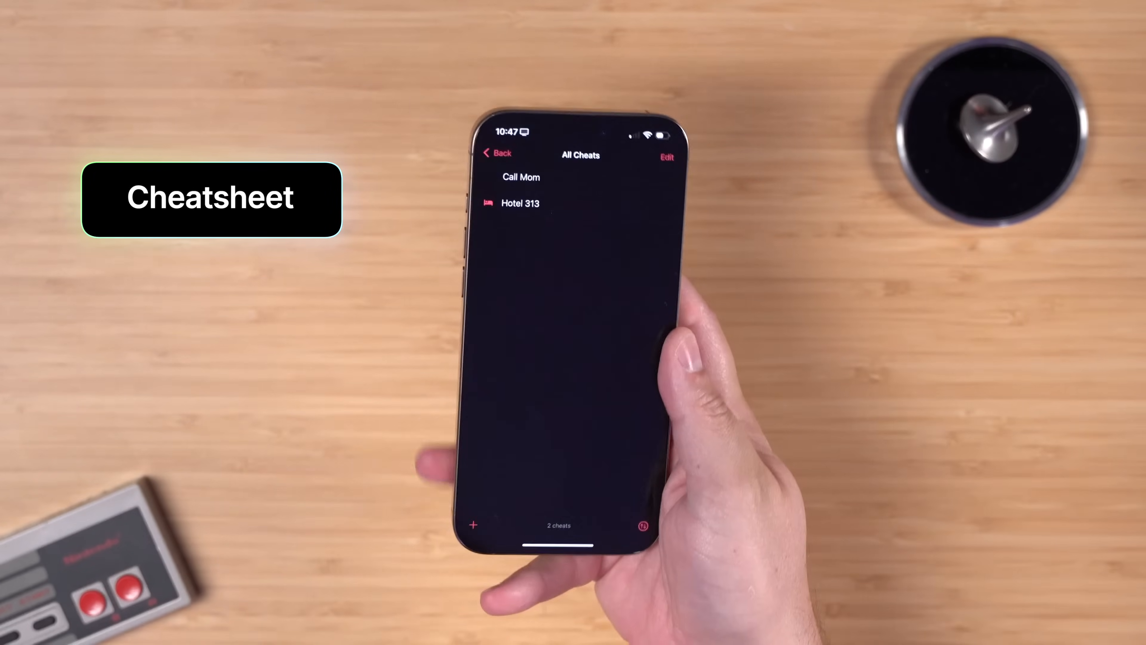
# Create a new text cheat reading 'Hotel 1174'.
pyautogui.click(472, 525)
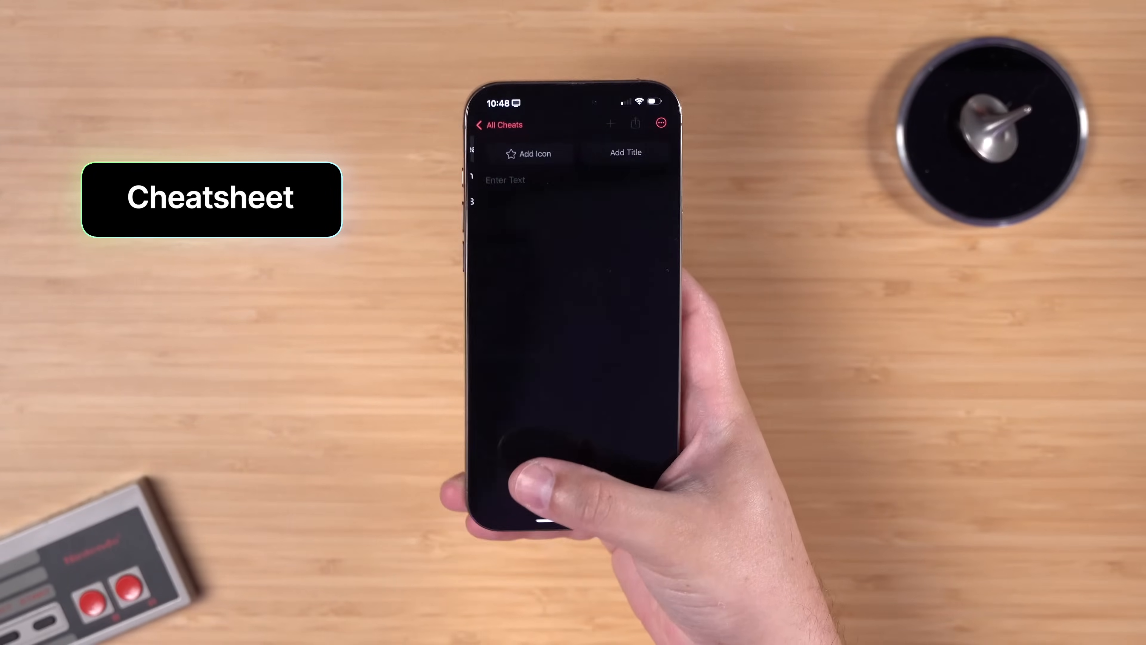
pyautogui.click(505, 180)
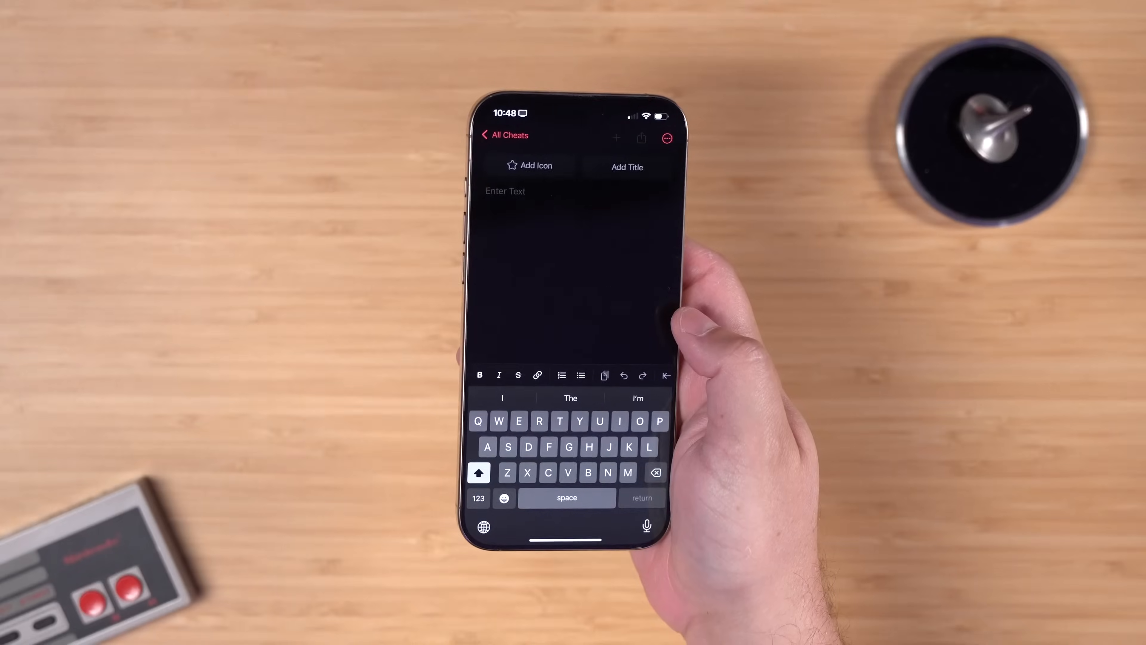
pyautogui.write('Hotel')
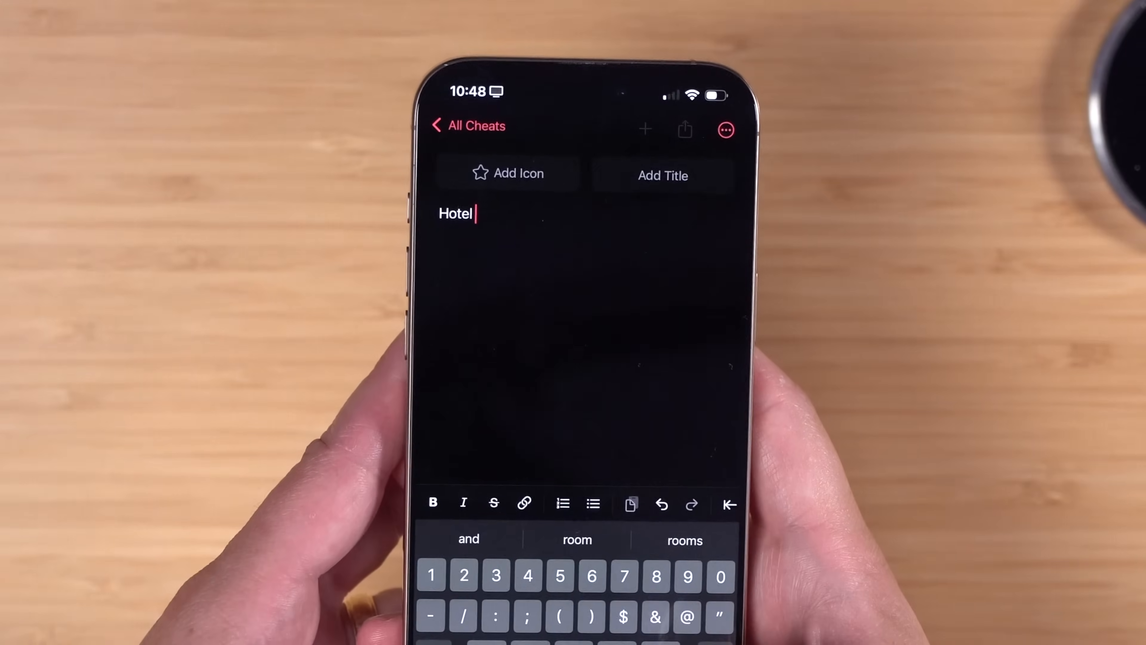
pyautogui.write('1174')
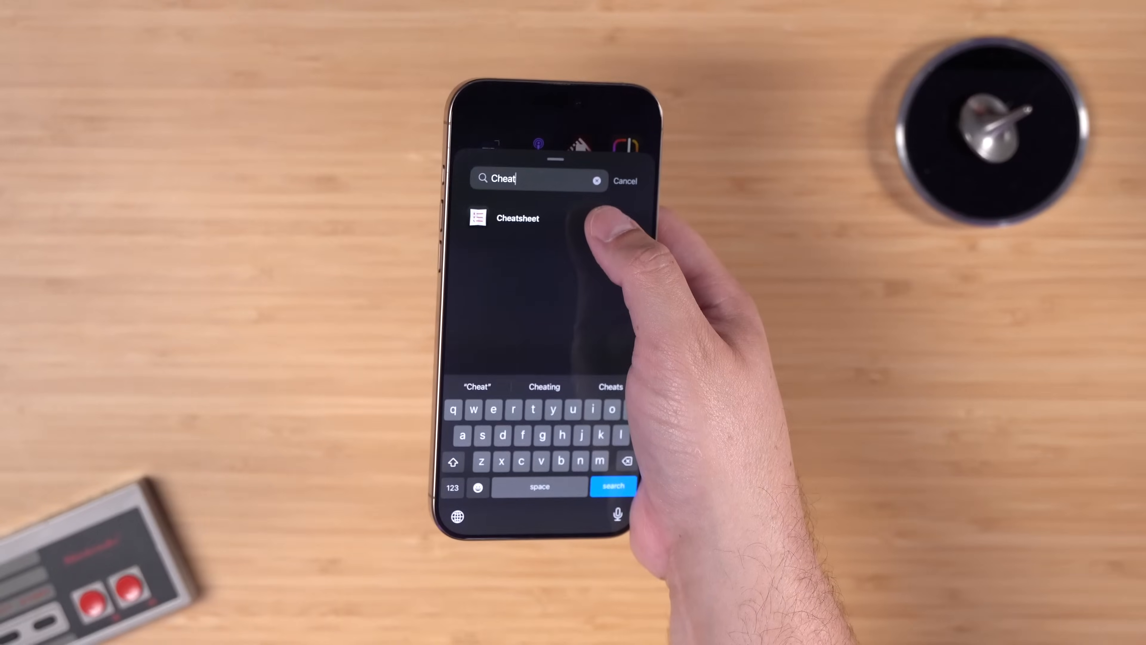
# Add a Cheatsheet widget and give the Hotel 1174 cheat an airplane icon.
pyautogui.click(517, 218)
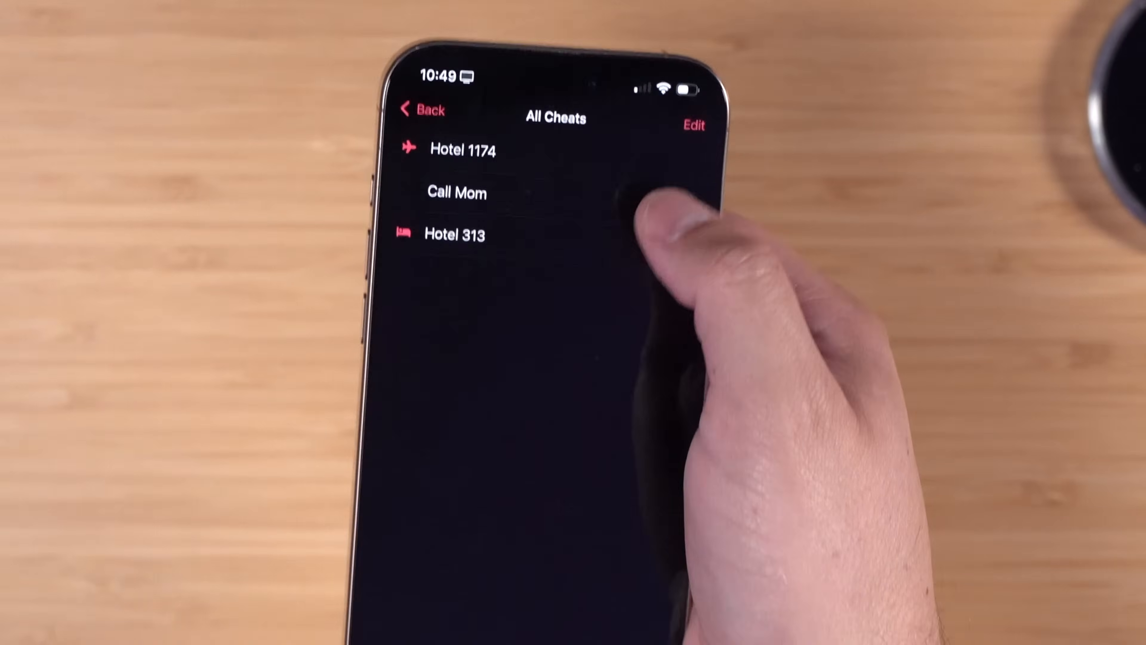
pyautogui.click(462, 150)
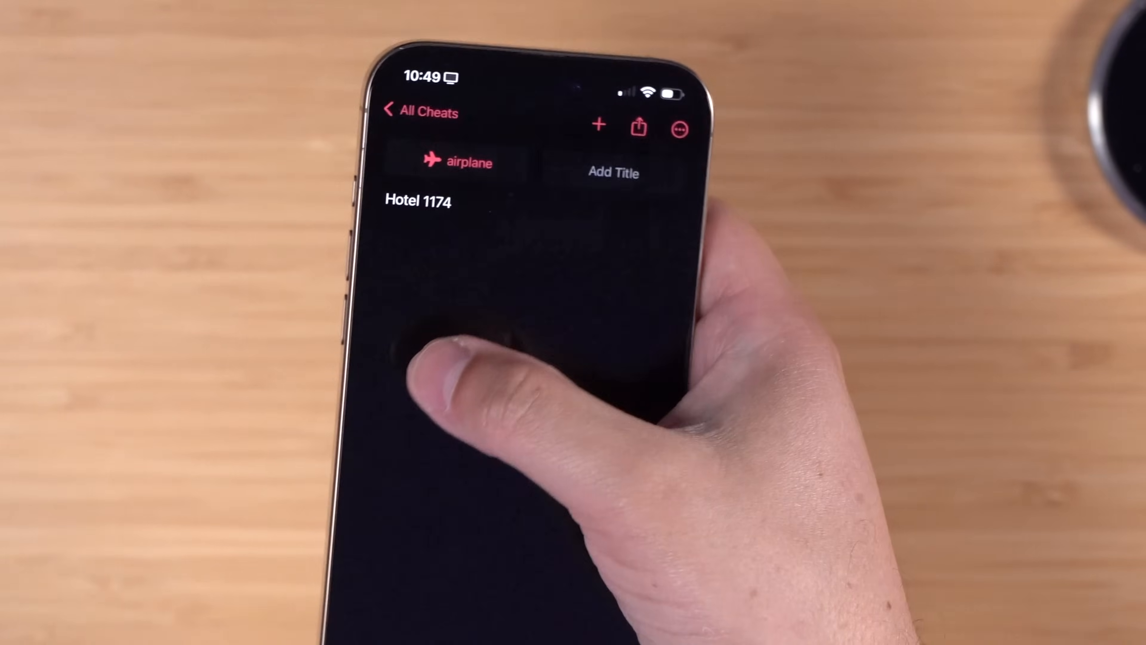
pyautogui.click(418, 111)
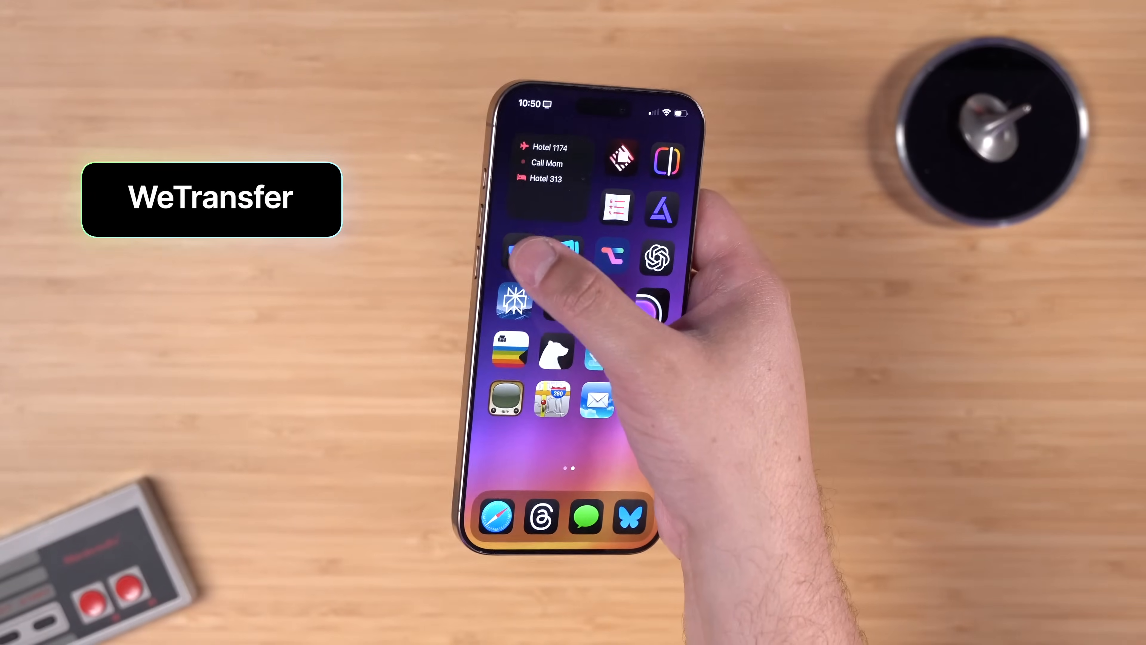
# Start a WeTransfer upload, copy the ready download link and finish.
pyautogui.click(551, 259)
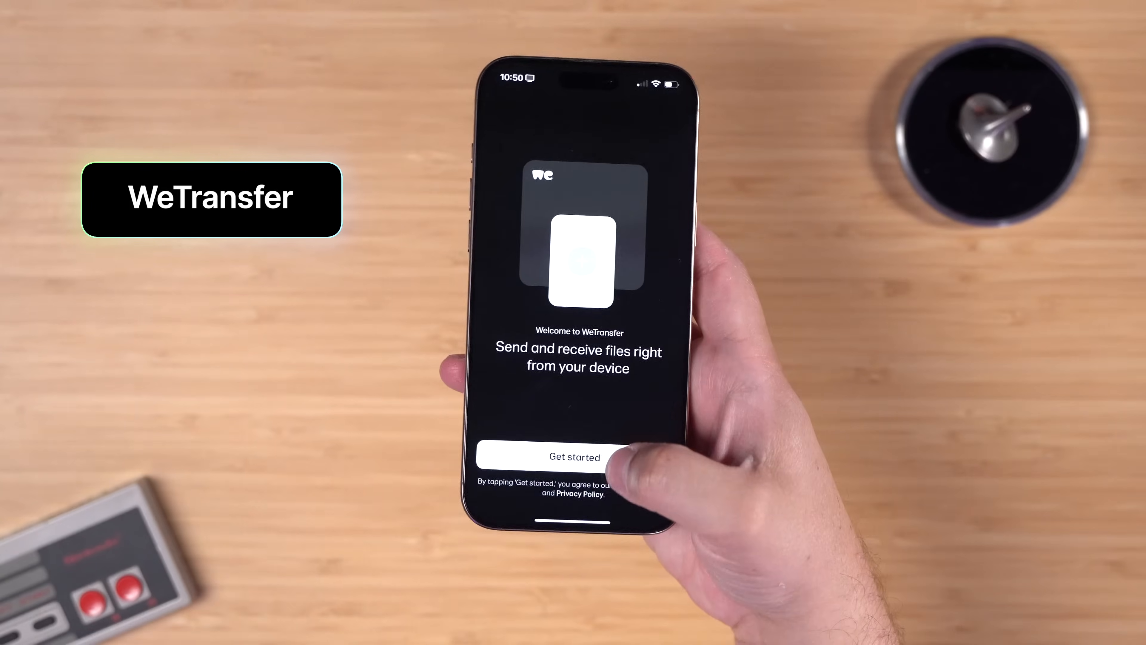
pyautogui.click(576, 456)
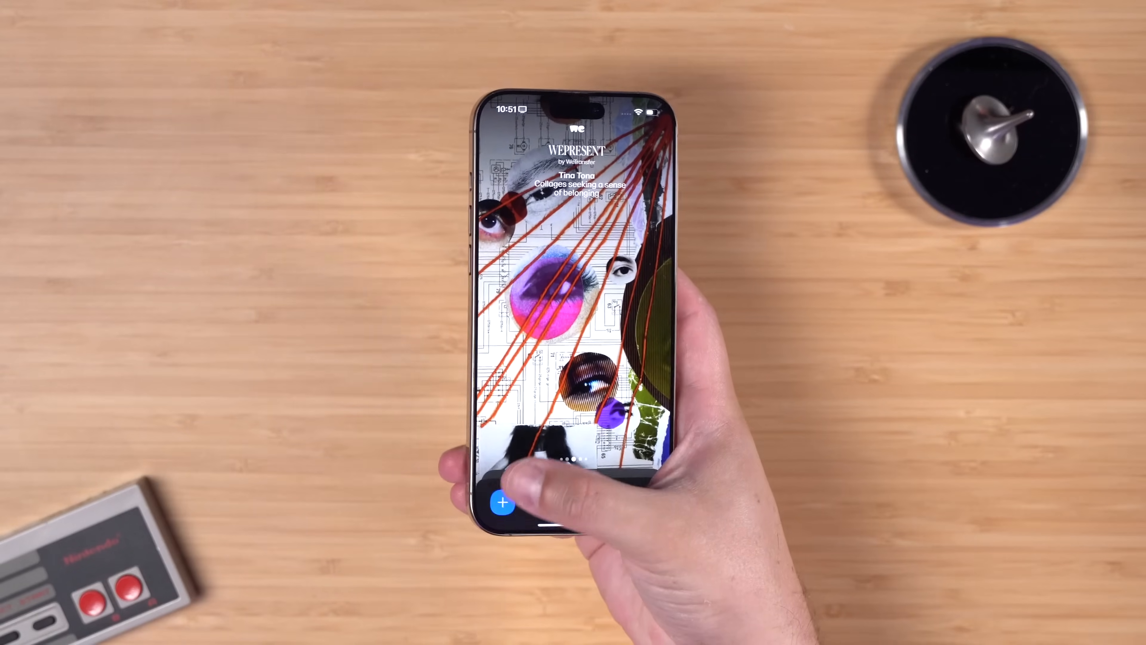
pyautogui.click(502, 502)
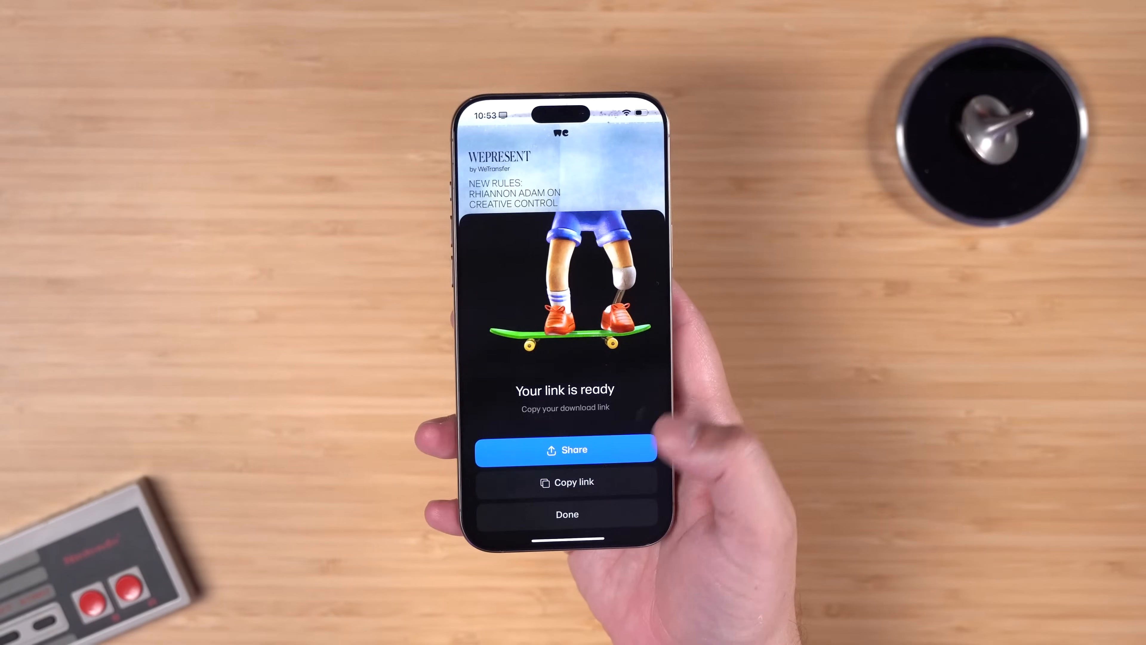
pyautogui.click(565, 482)
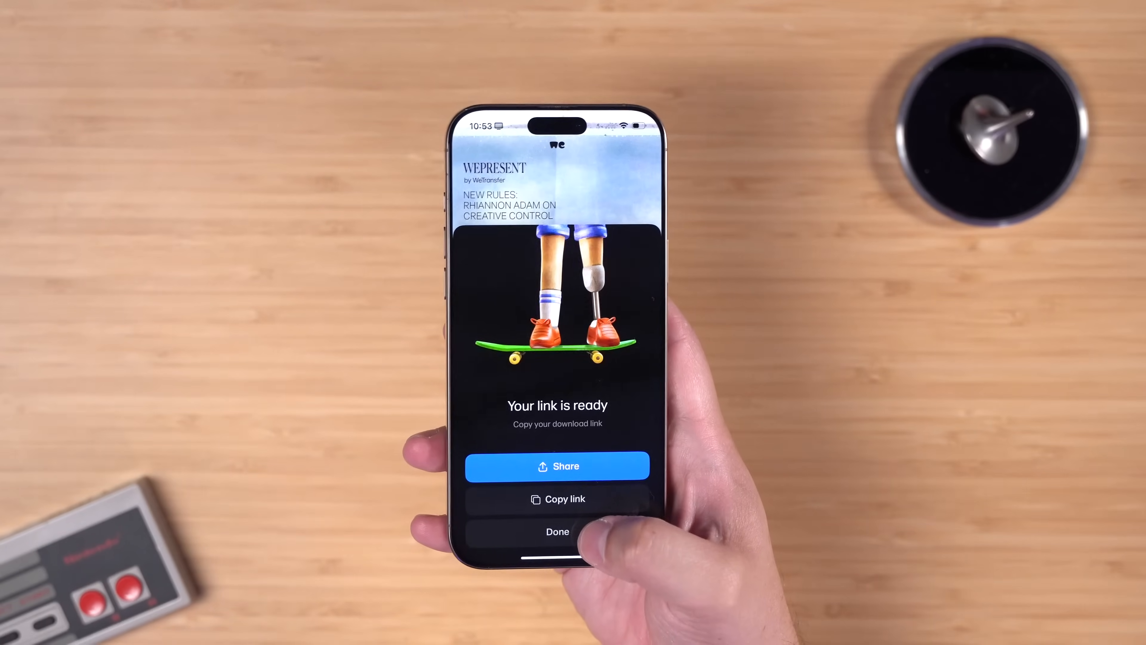
pyautogui.click(557, 531)
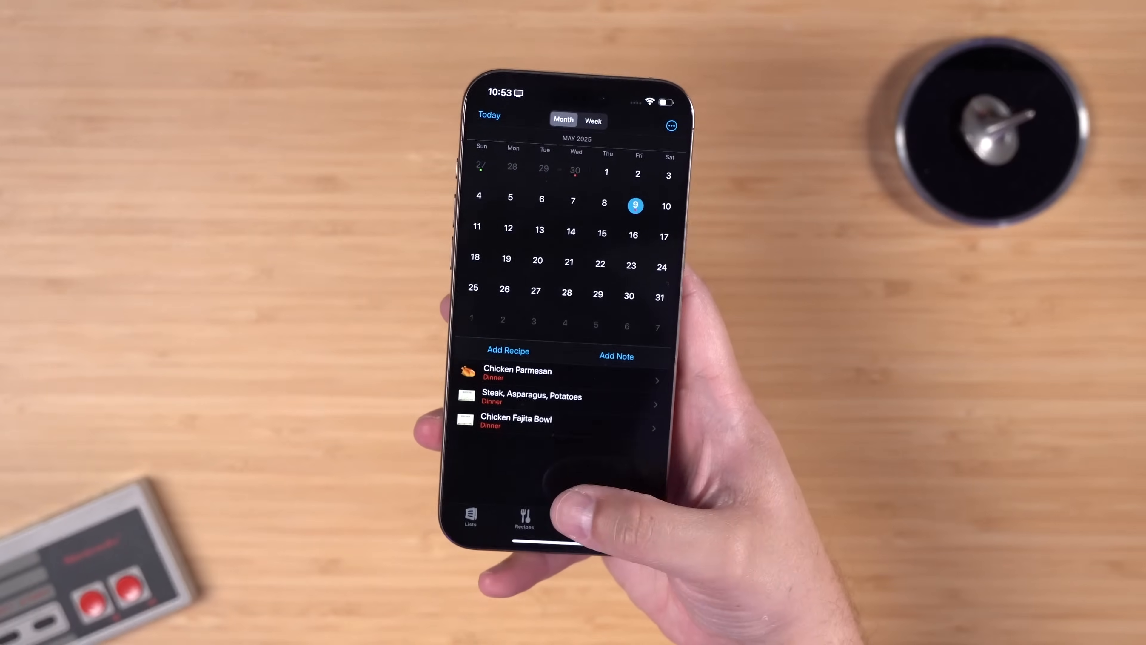
# Open the Publix shopping list in AnyList and start a pickup or delivery order.
pyautogui.click(524, 509)
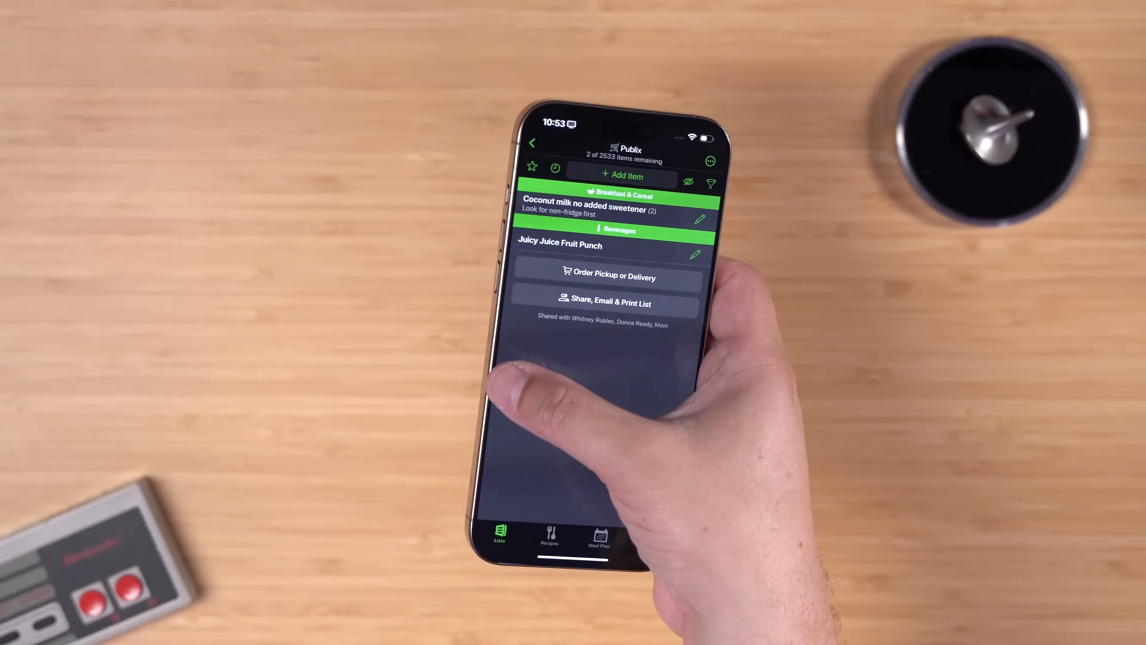
pyautogui.click(533, 142)
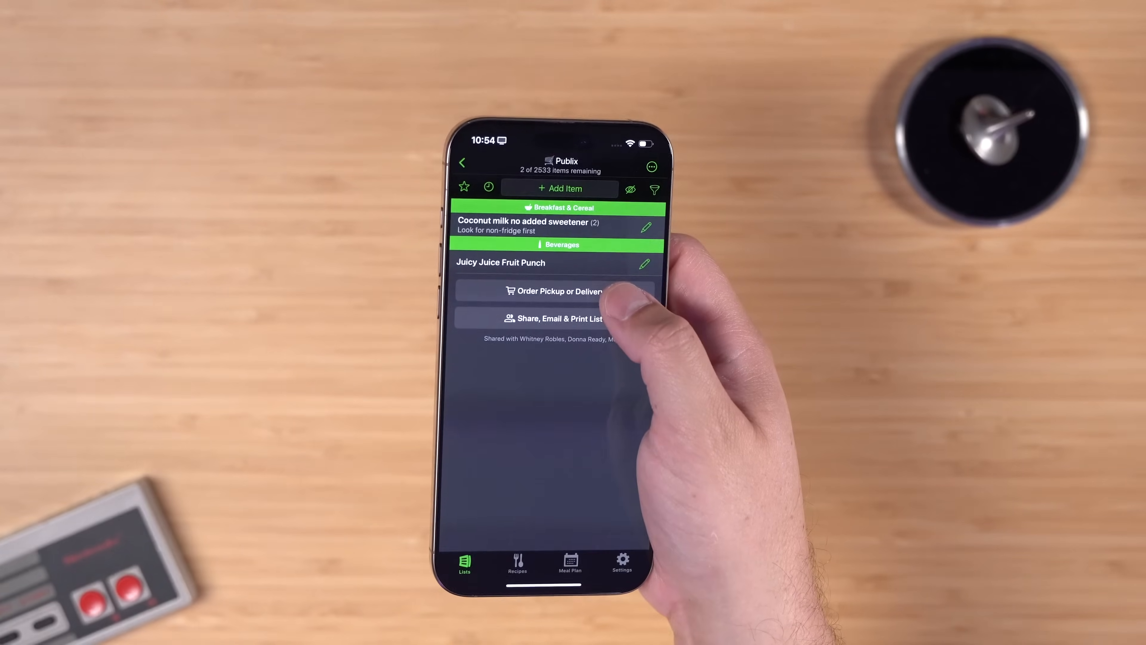
pyautogui.click(553, 290)
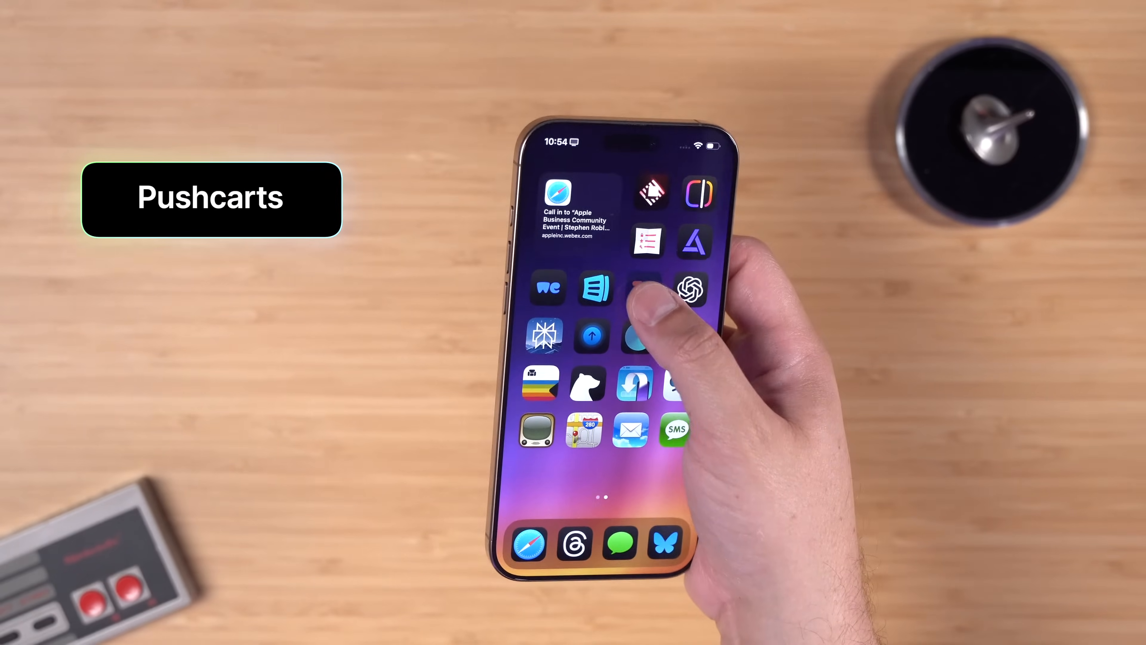
pyautogui.click(645, 336)
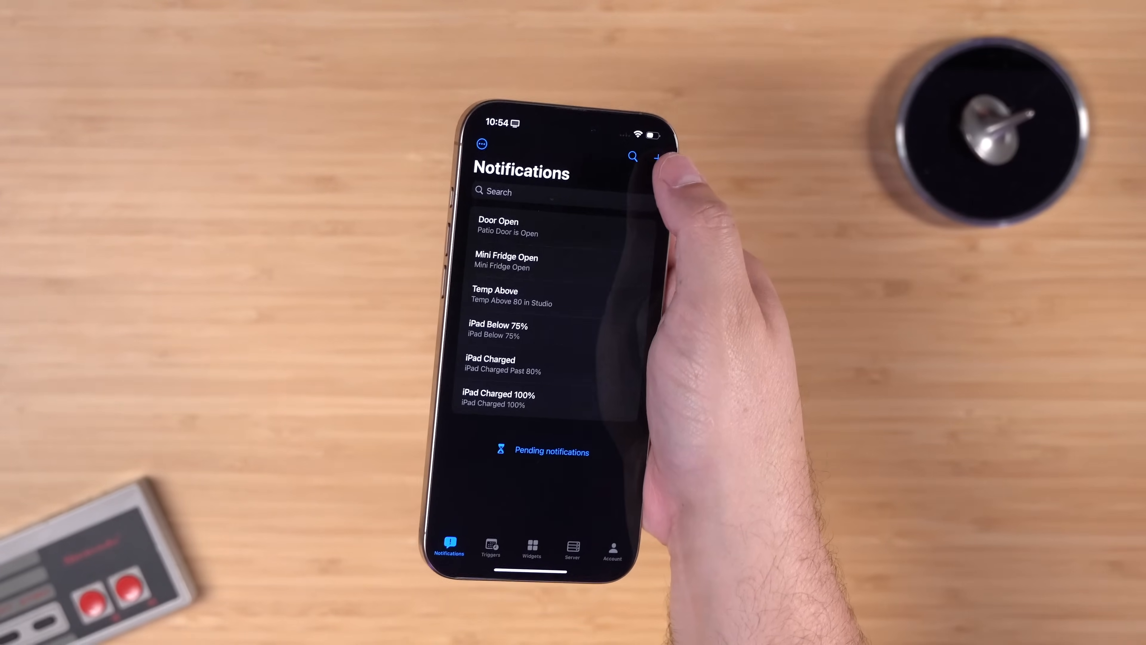
pyautogui.click(657, 155)
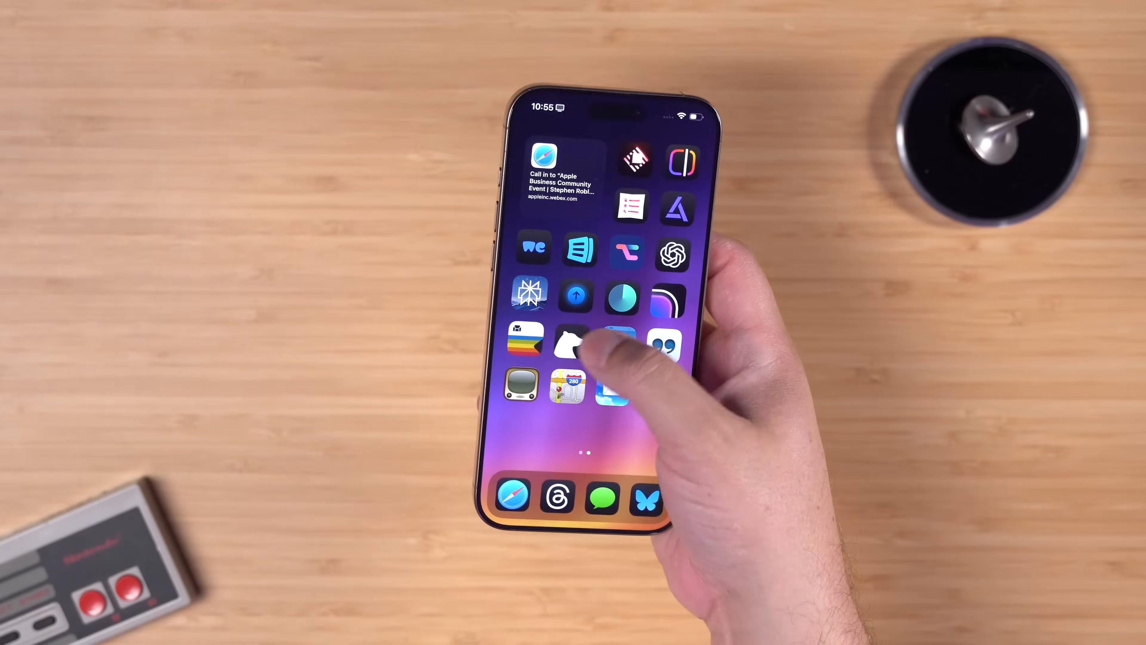
# Create a new personal automation triggered by battery level at 20%.
pyautogui.click(569, 343)
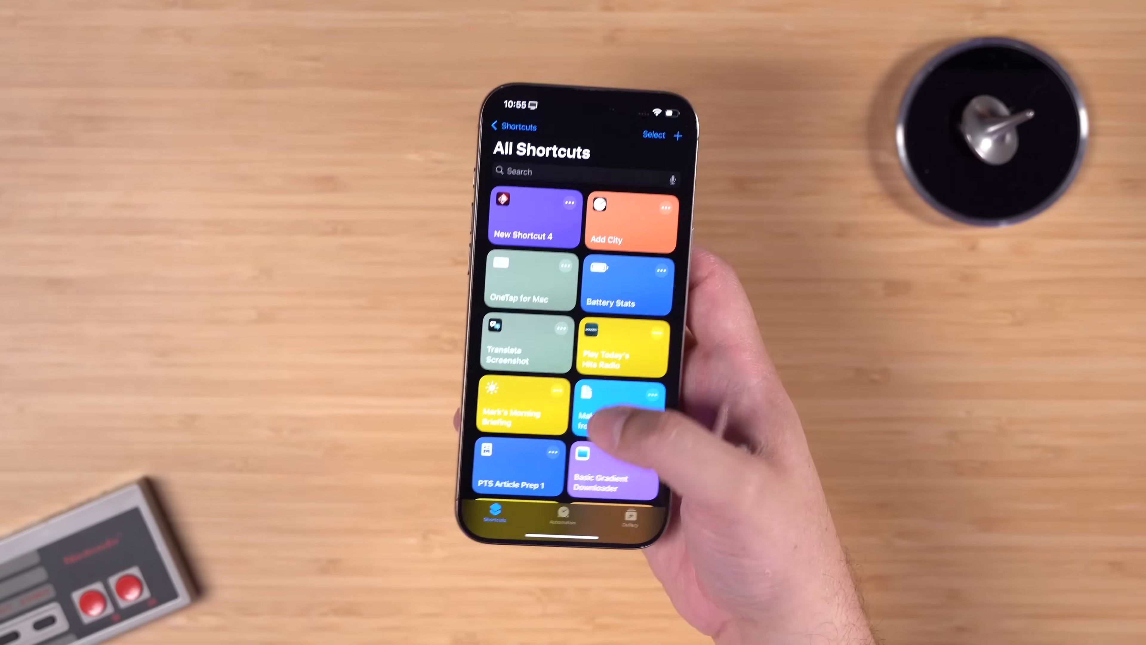
pyautogui.click(560, 518)
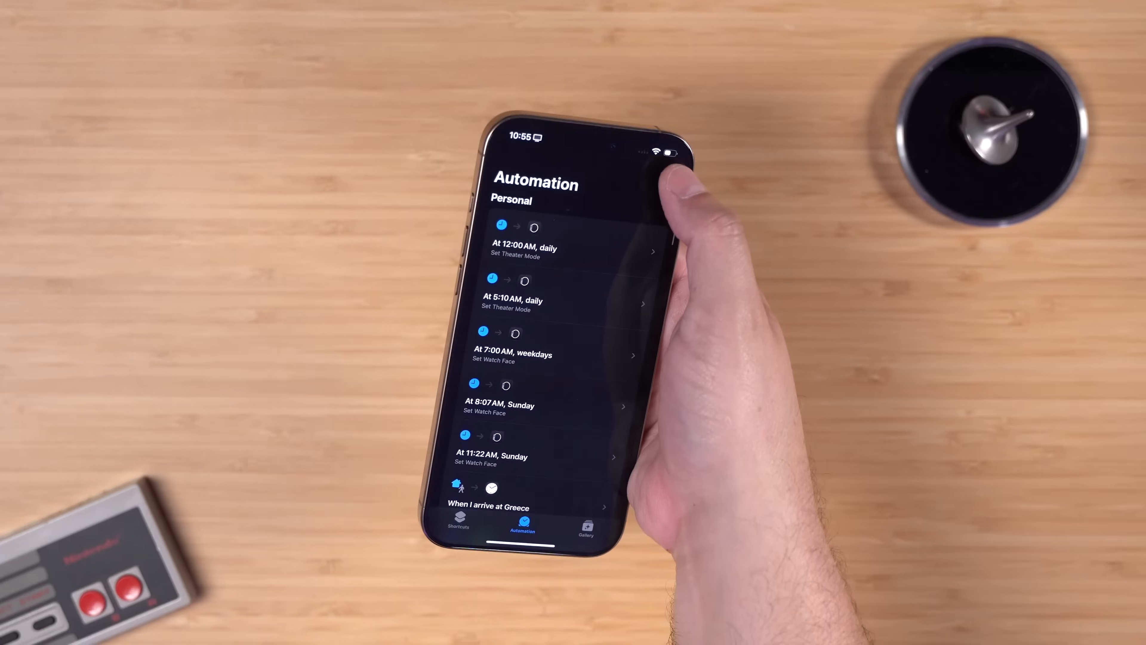
pyautogui.click(665, 182)
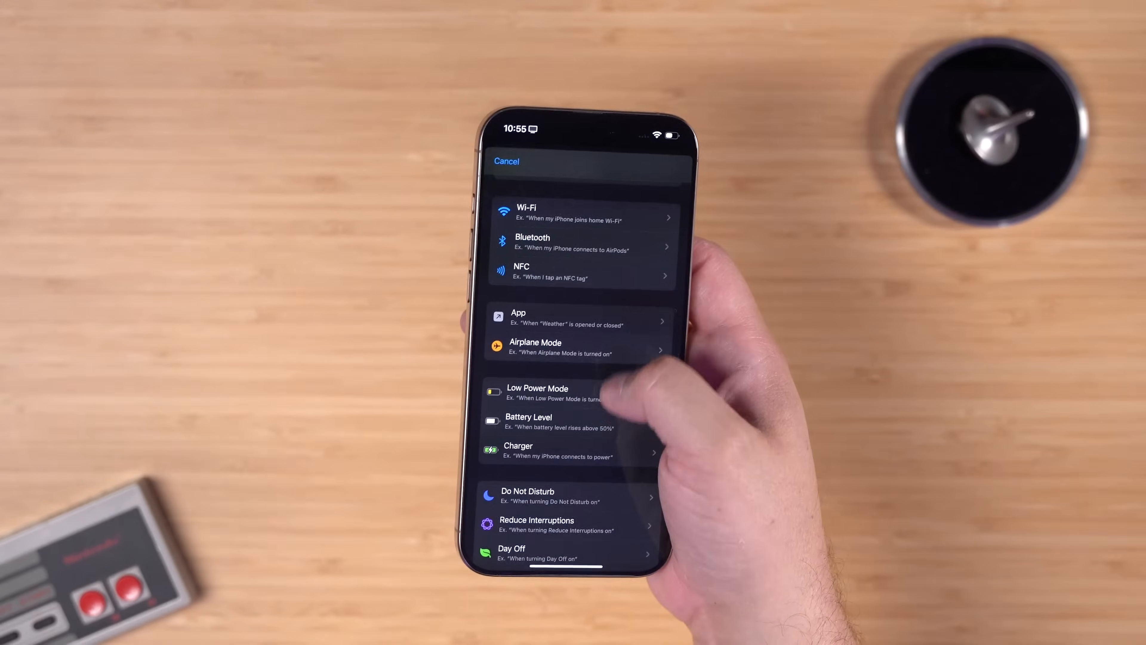
pyautogui.scroll(3)
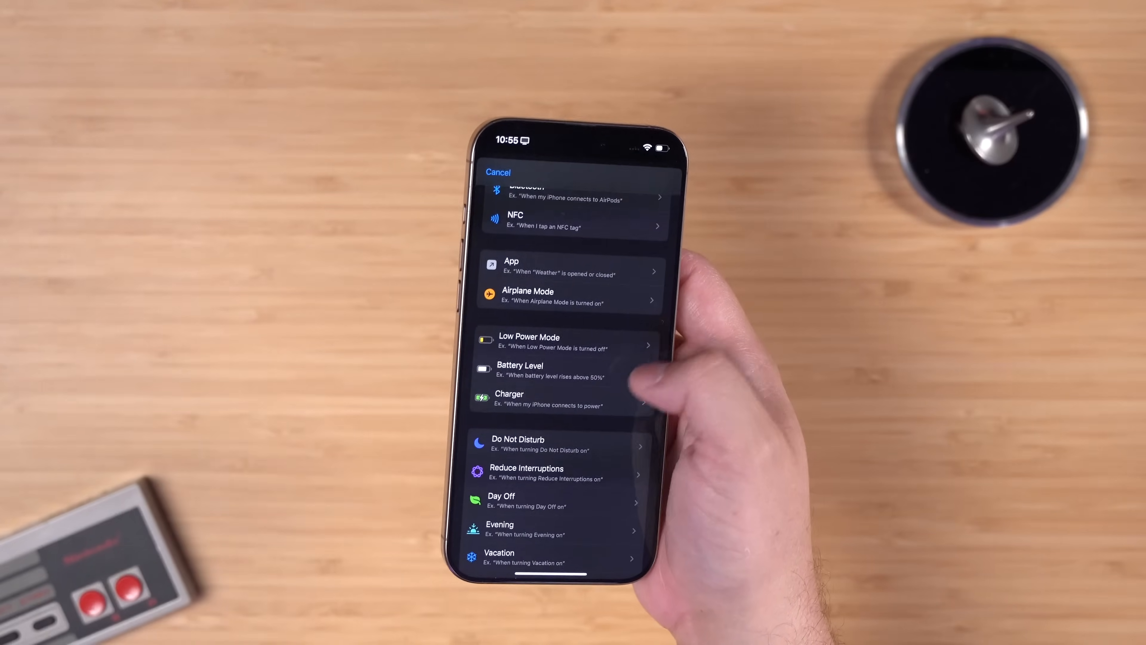
pyautogui.click(518, 369)
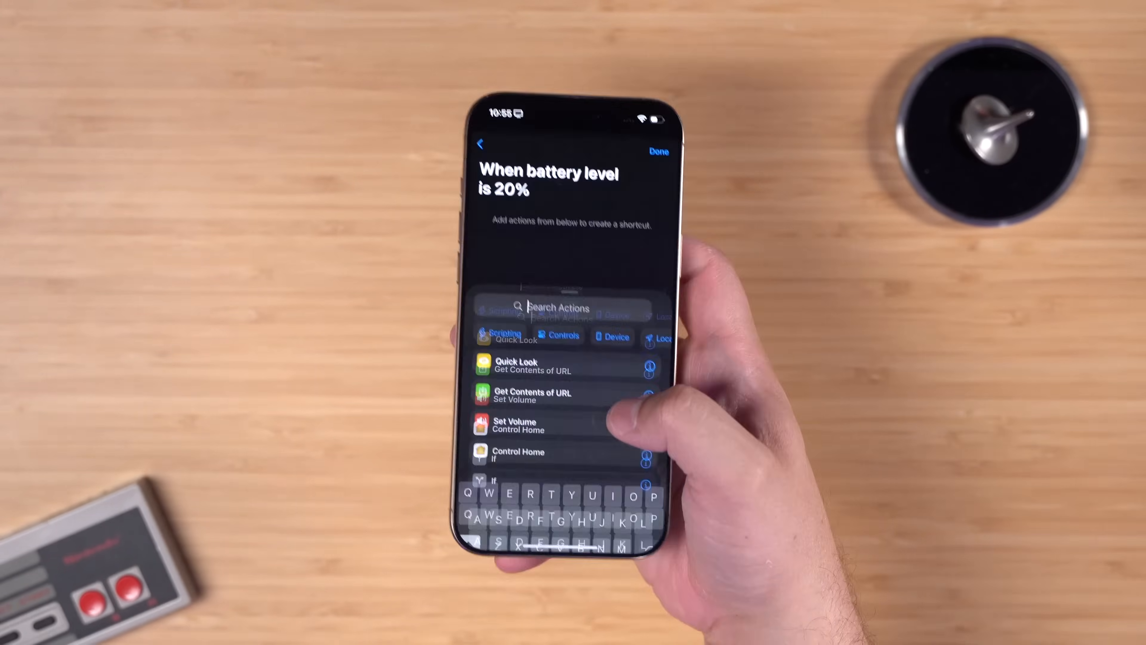
# Add a Get Contents of URL action to the automation.
pyautogui.click(532, 392)
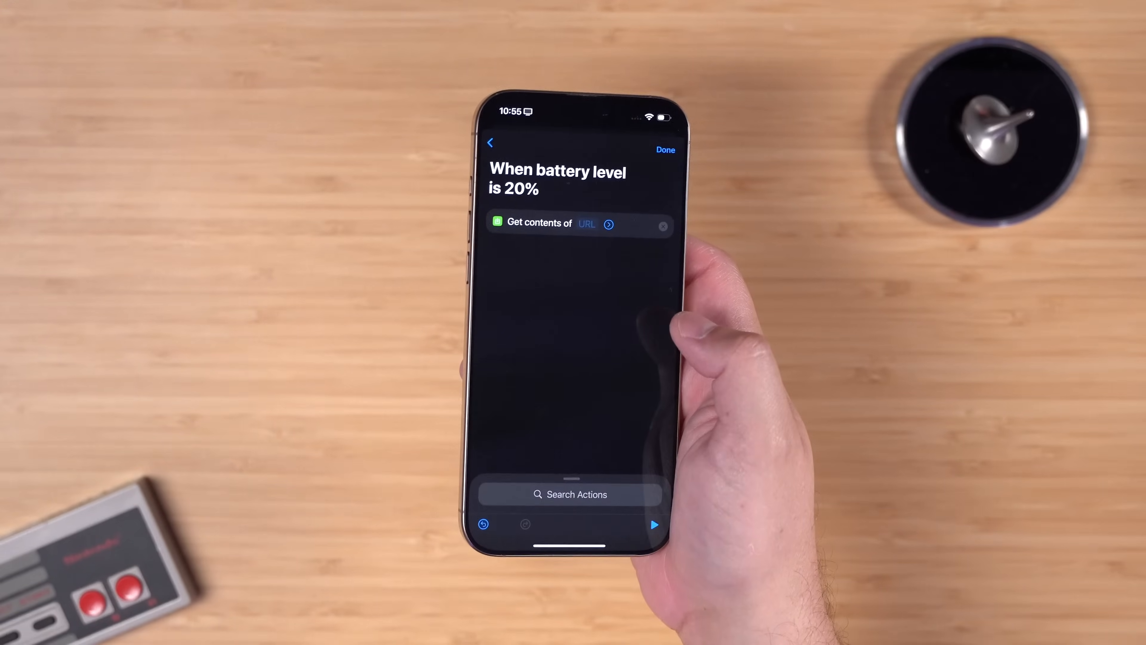
pyautogui.click(587, 223)
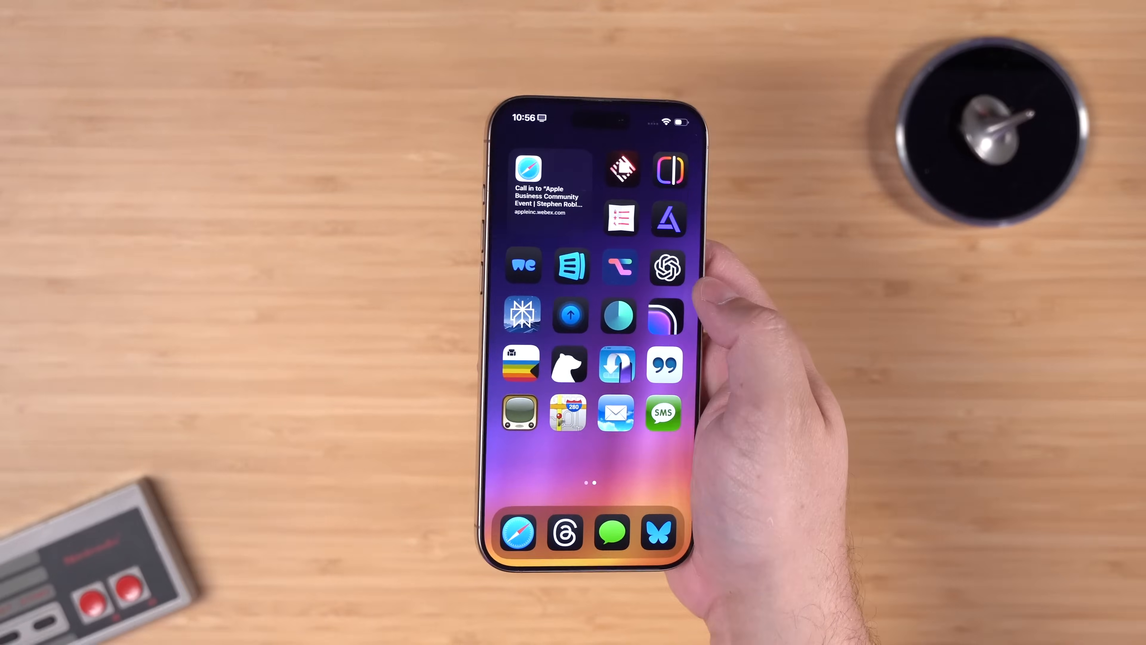
# Show ChatGPT's sidebar of custom GPTs like Summary Scout and YT Sidekick.
pyautogui.click(666, 266)
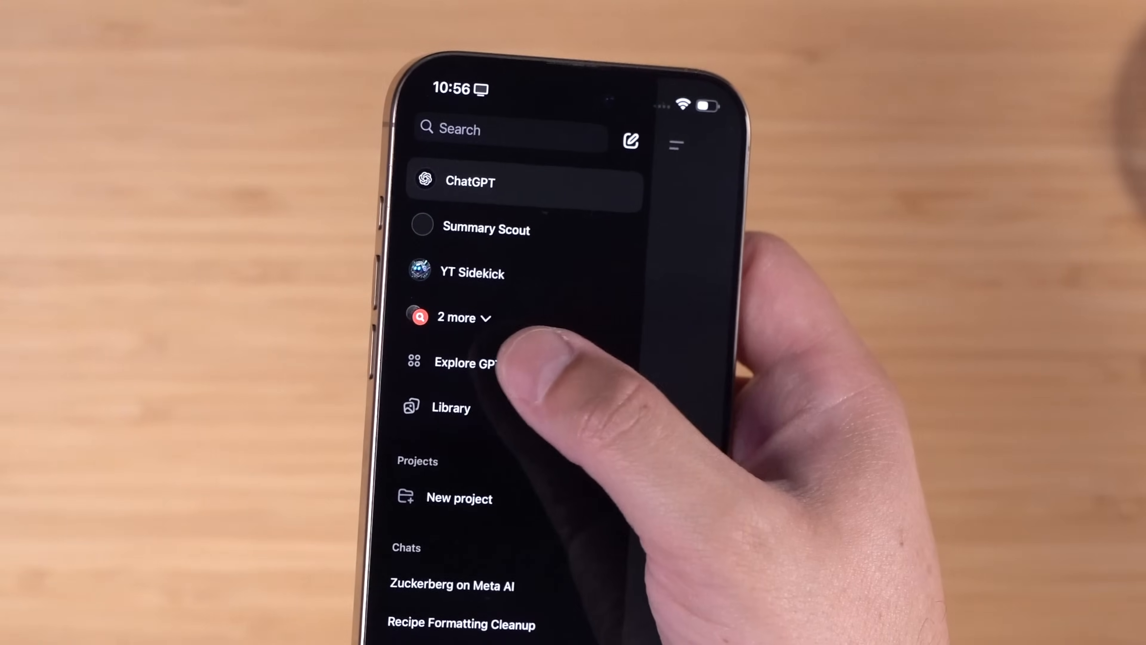
pyautogui.click(457, 317)
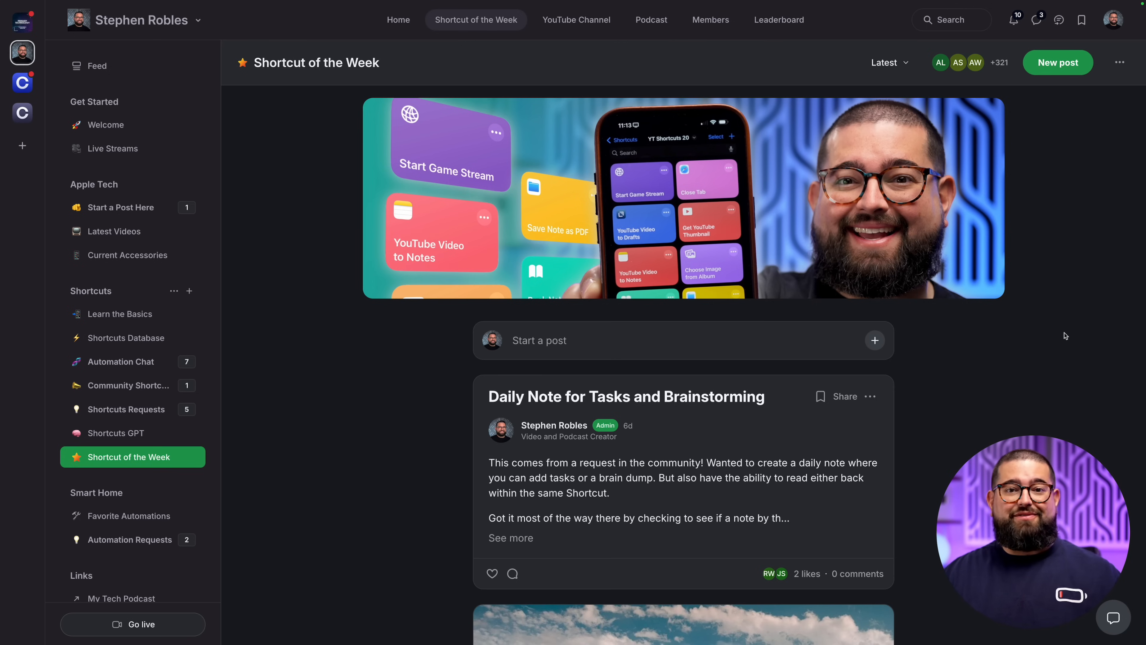
# Open the Shortcuts GPT space in the Circle community sidebar.
pyautogui.click(116, 433)
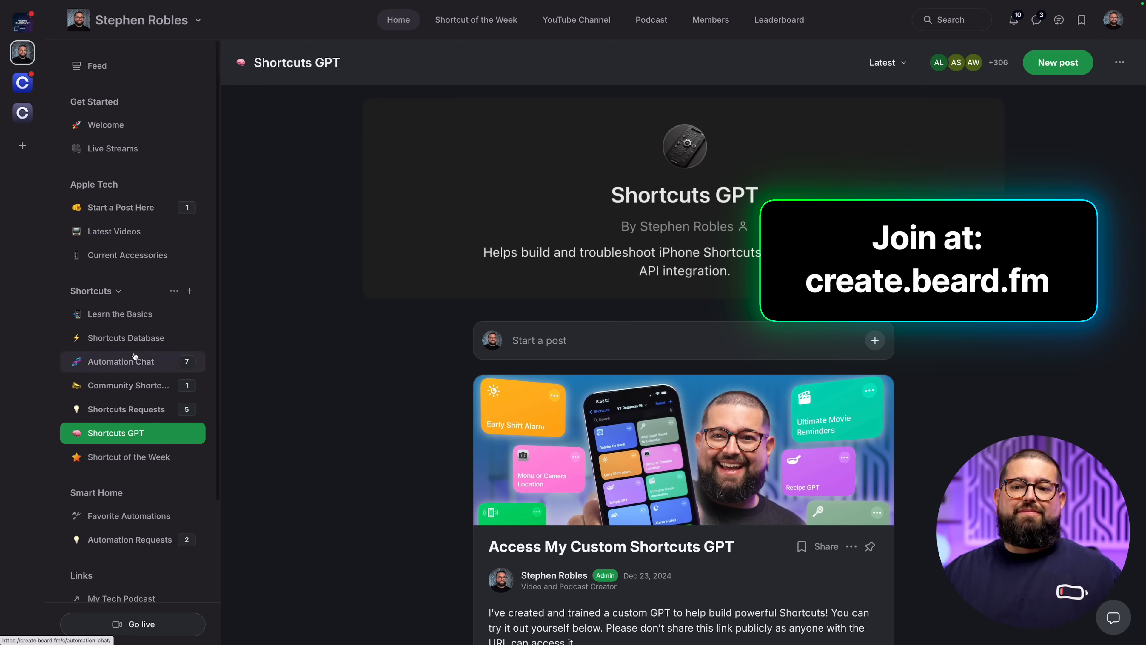
pyautogui.moveTo(97, 408)
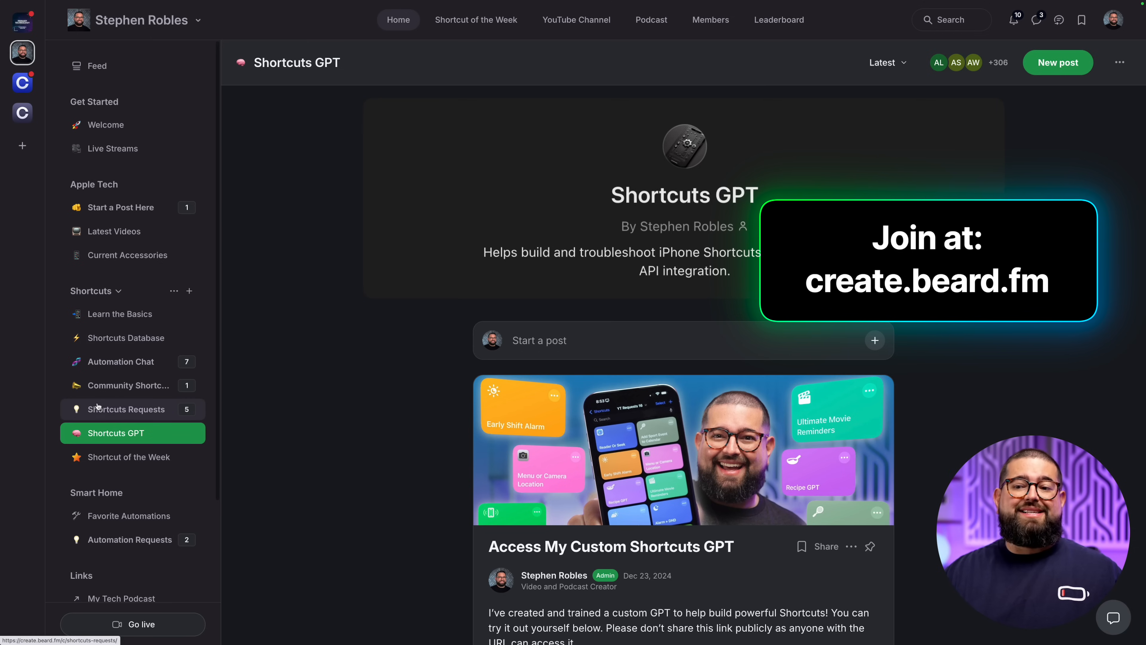
pyautogui.moveTo(305, 399)
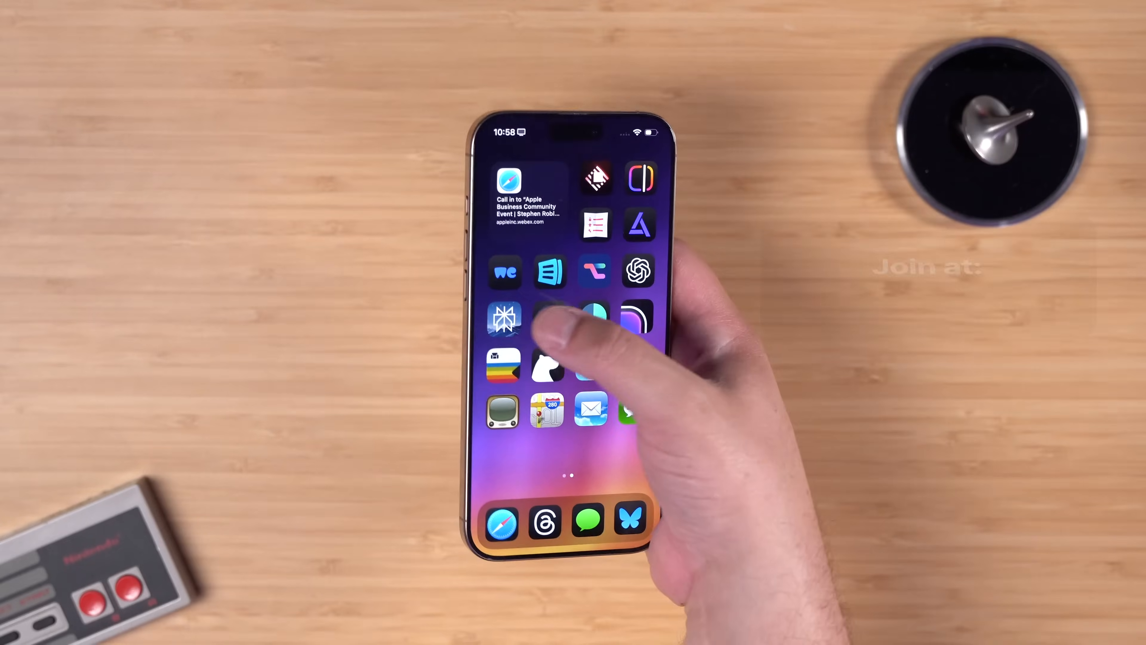
pyautogui.click(503, 317)
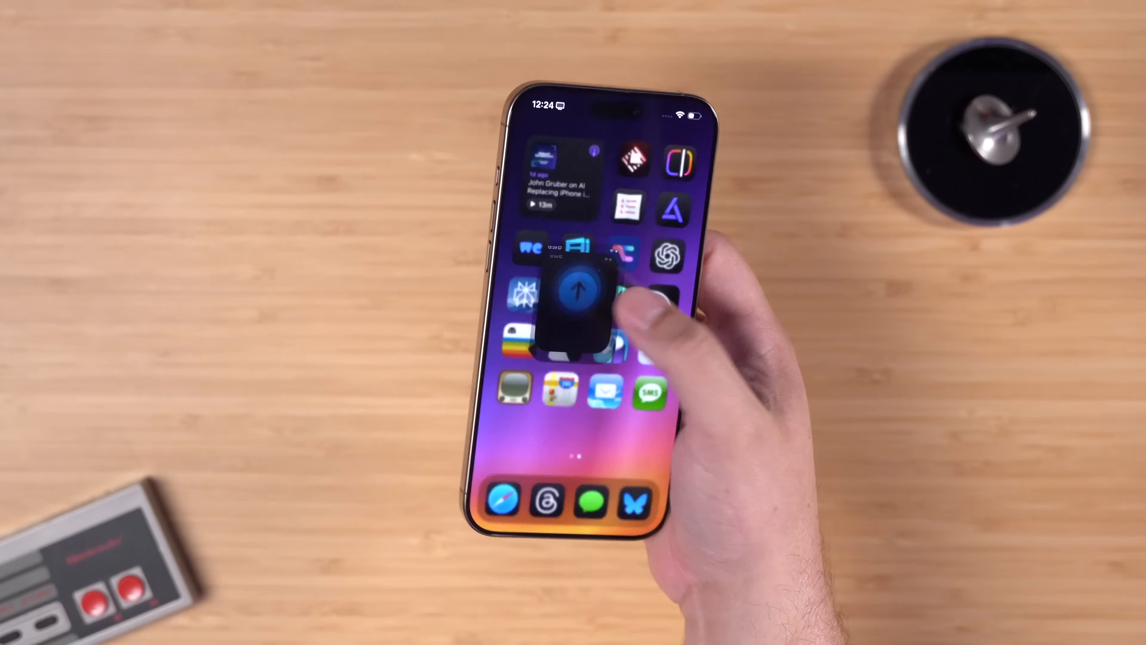
# Browse OneTap's Videos and Products link folders.
pyautogui.click(577, 299)
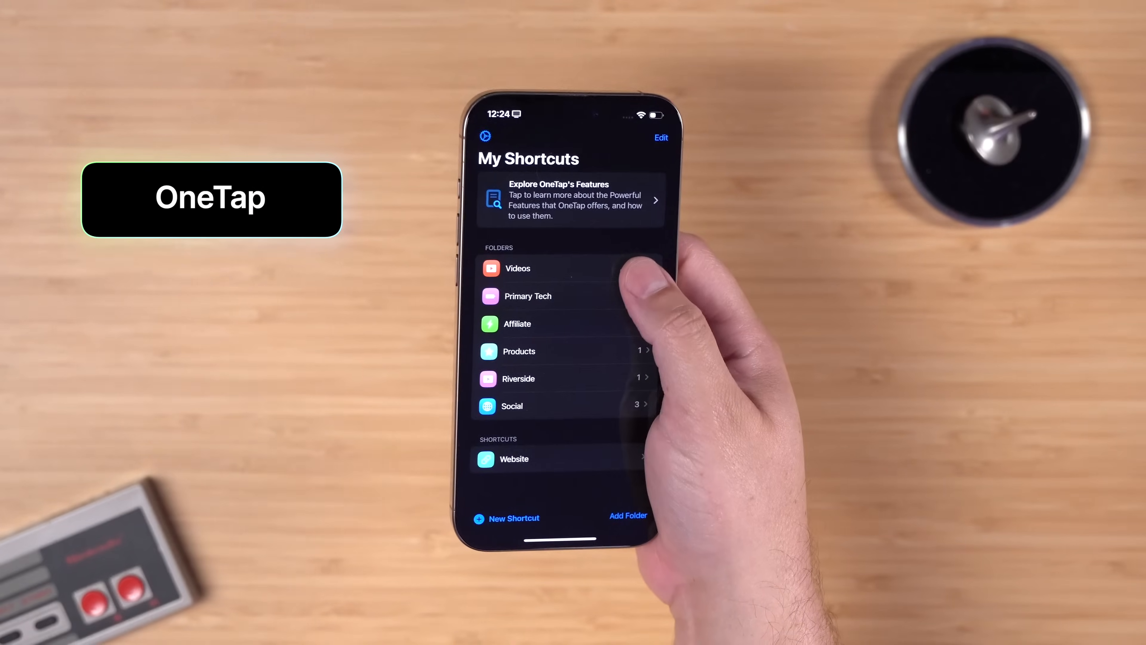
pyautogui.click(518, 268)
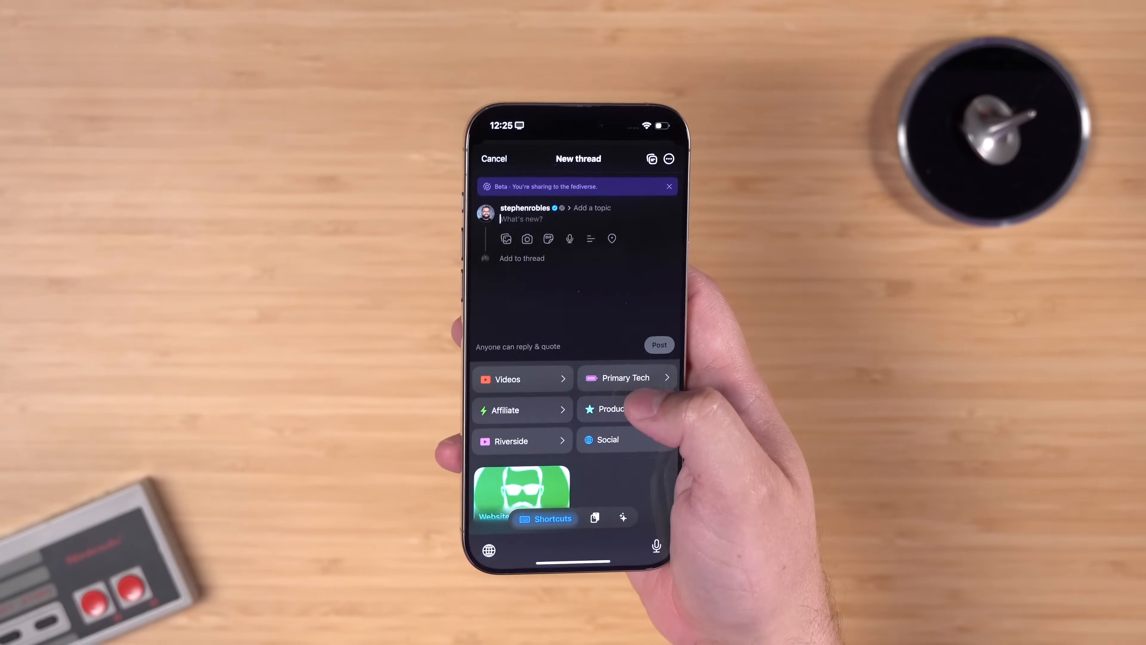
pyautogui.click(625, 378)
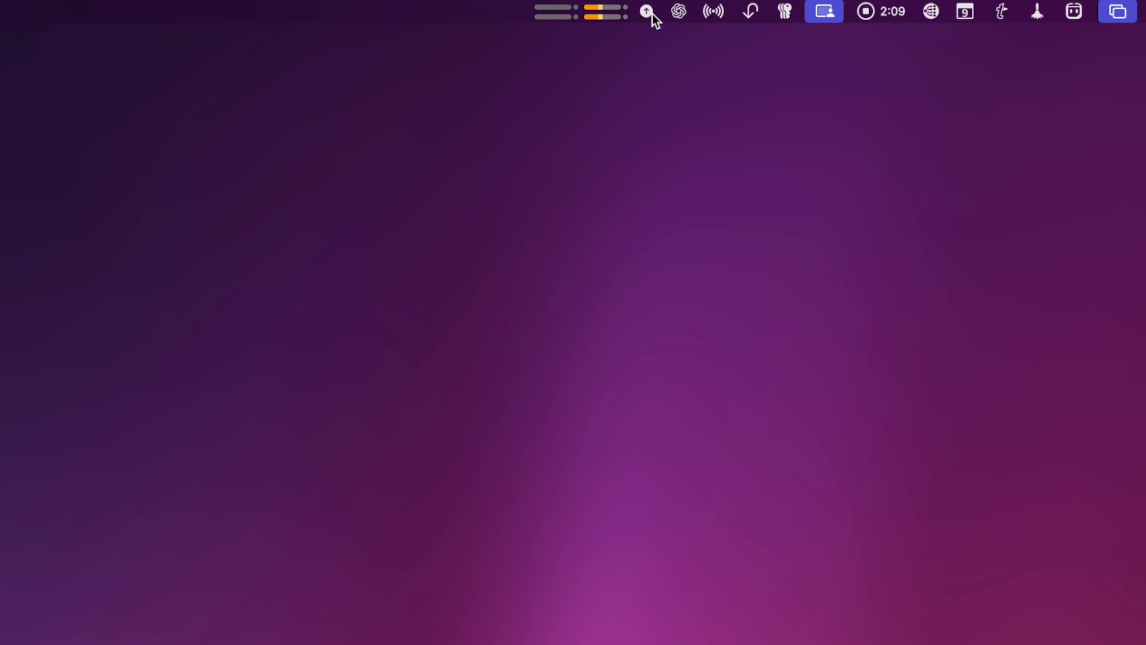
# Show the OneTap menu bar panel and use the BT YouTube link from the Videos folder.
pyautogui.click(645, 11)
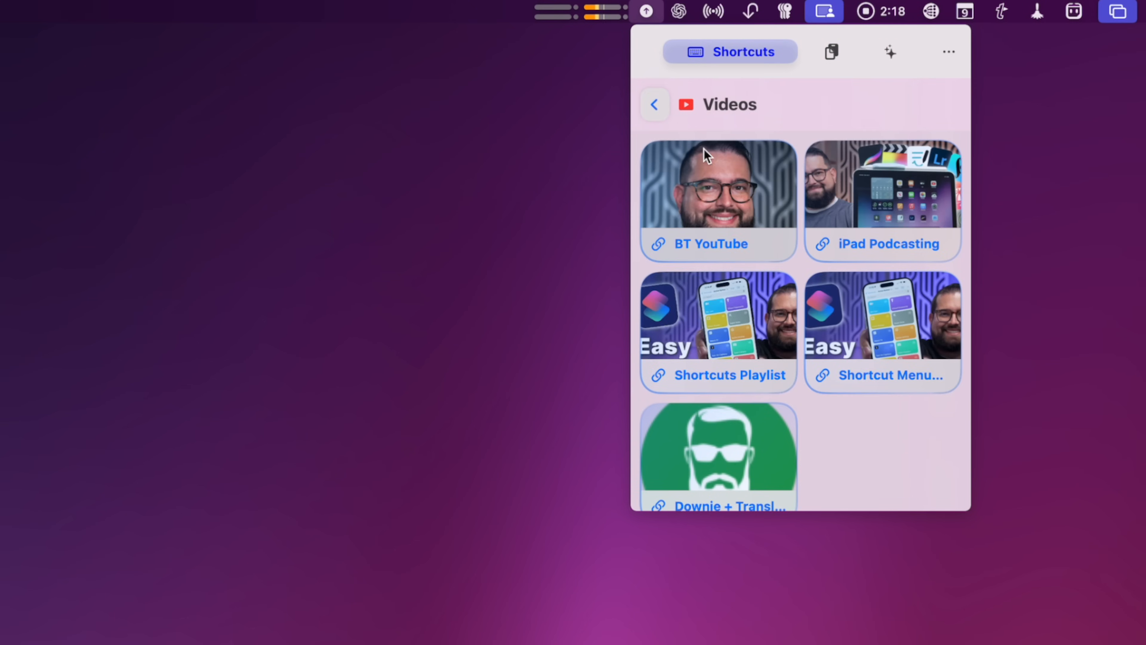
pyautogui.click(654, 104)
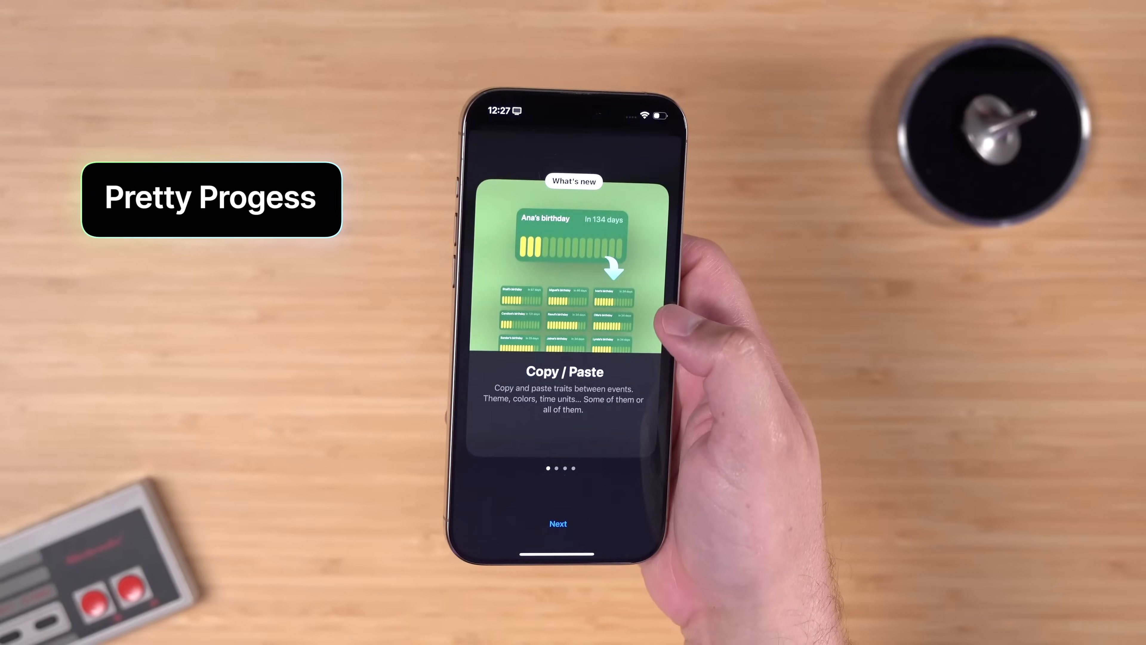
# Start a new seven-day countdown, reviewing Displayed time then the Swiss Style theme and colour settings.
pyautogui.click(558, 524)
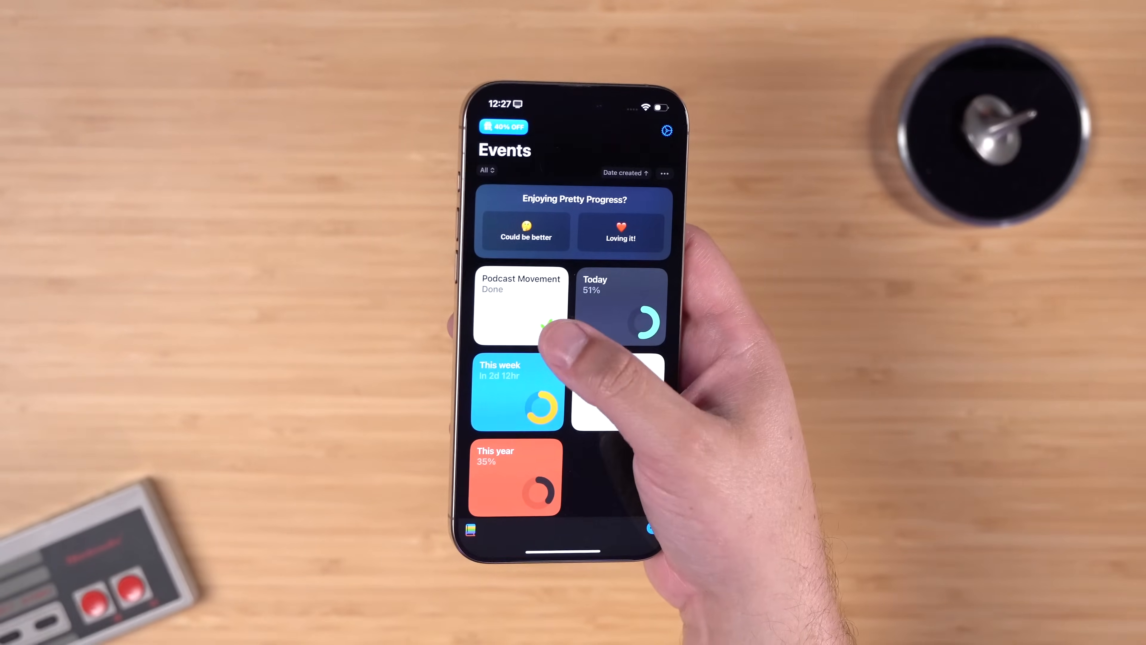
pyautogui.click(621, 307)
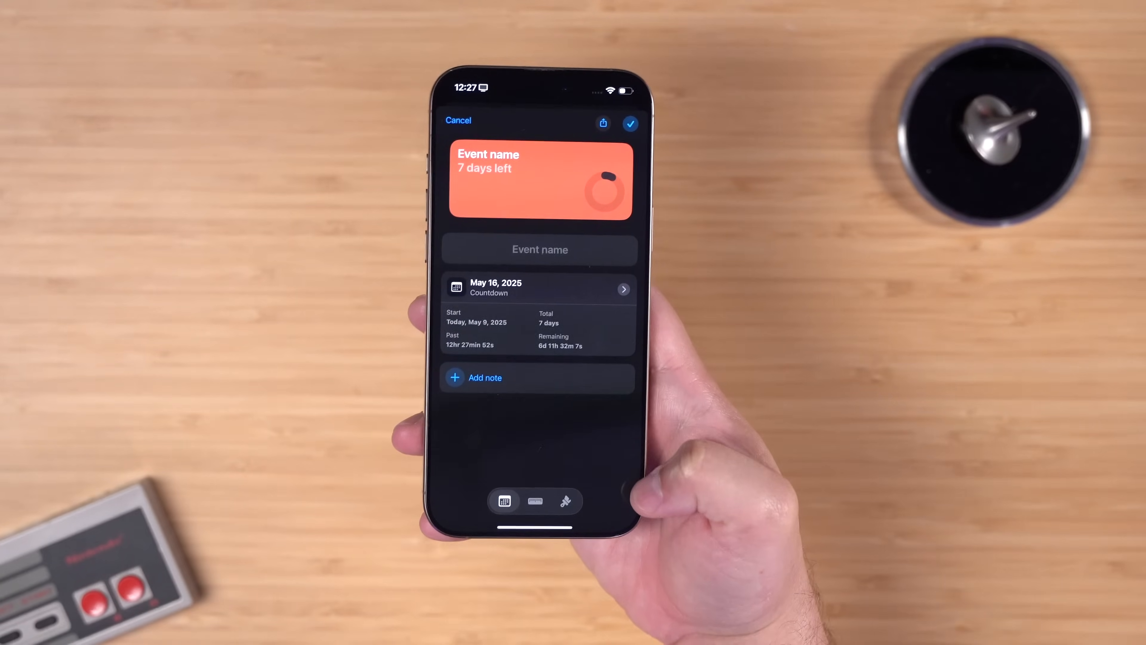
pyautogui.click(535, 500)
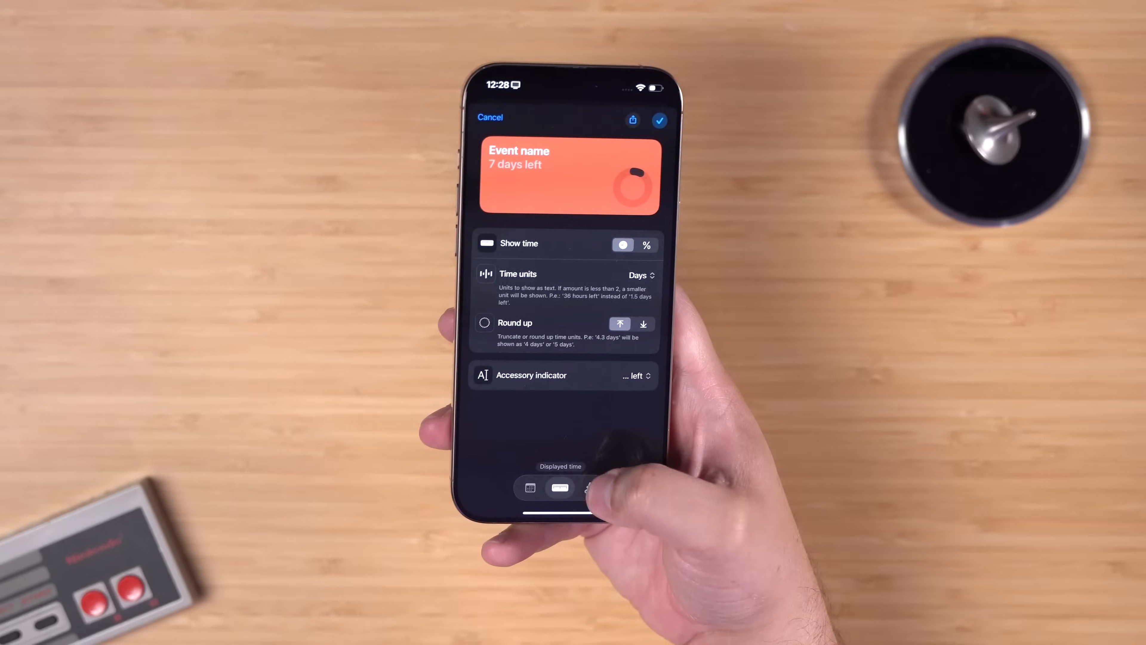
pyautogui.click(585, 488)
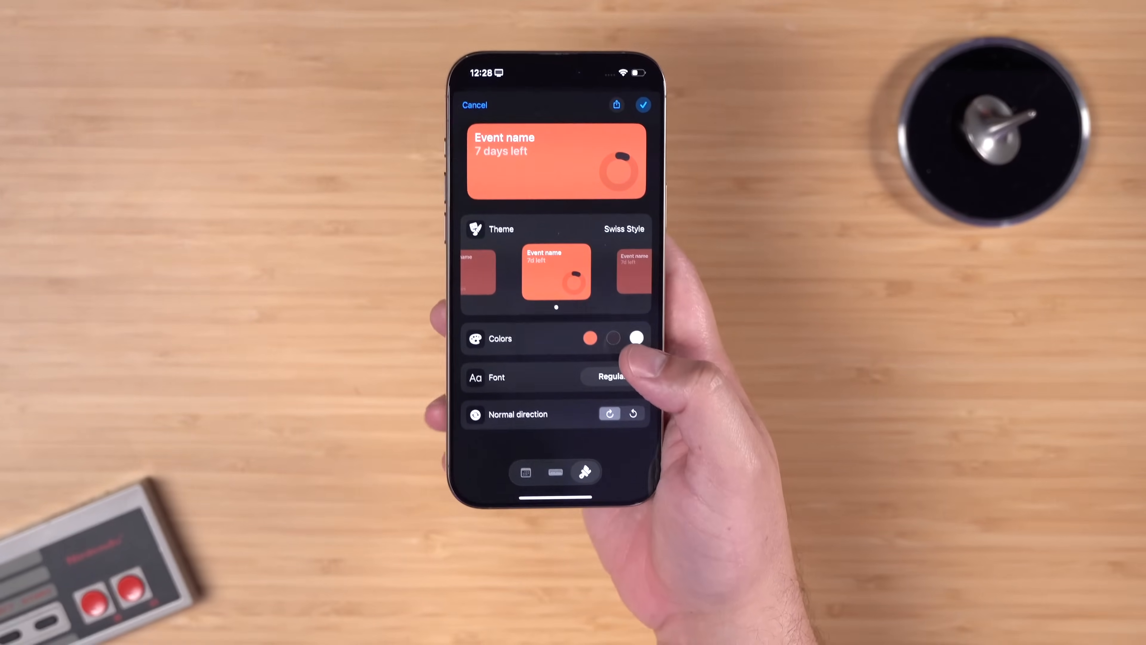